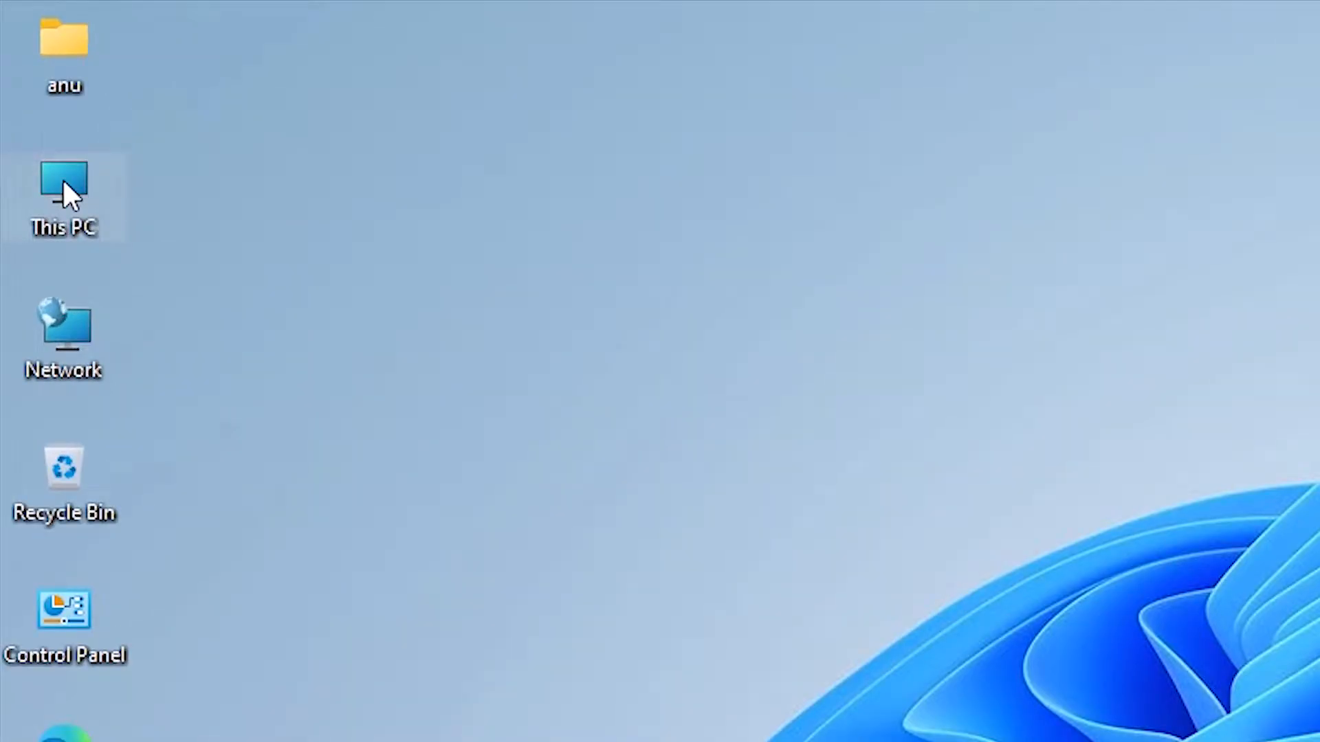
In This PC, inspect drives F and E to check their sizes.
double_click(64, 198)
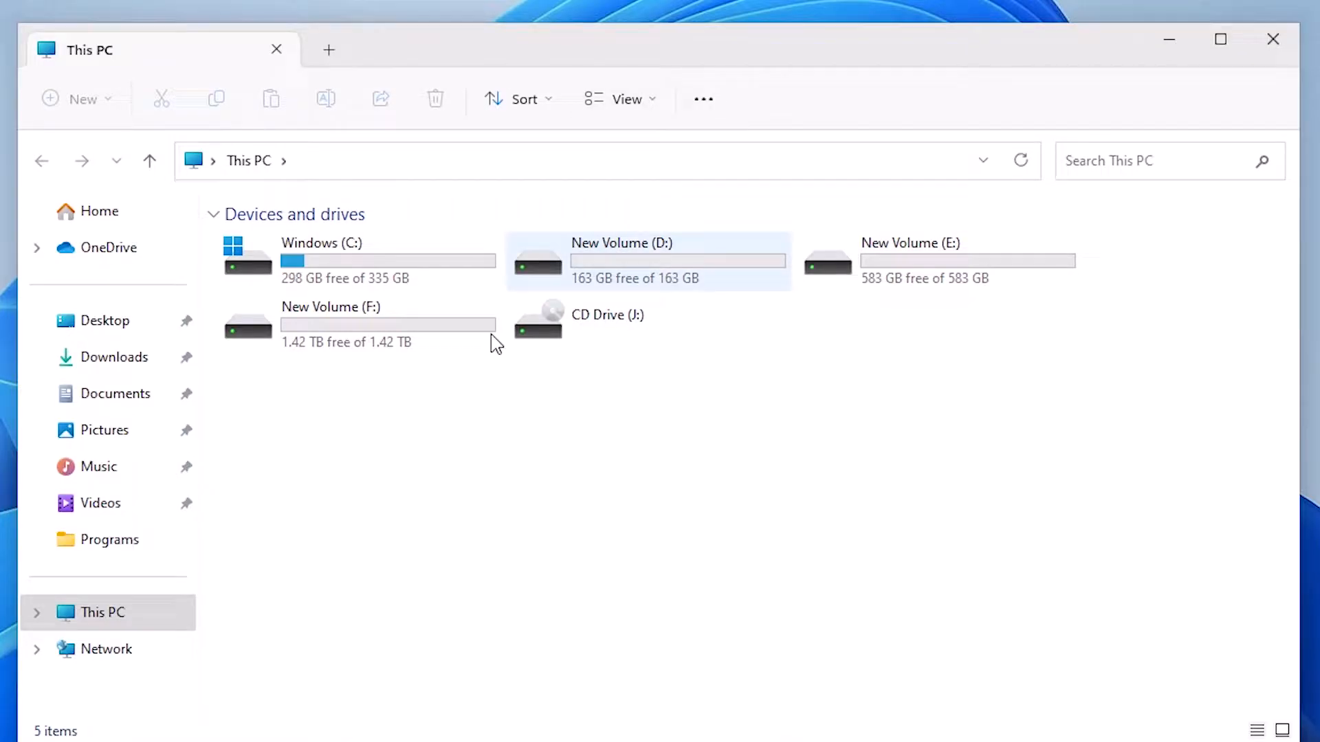
left_click(353, 261)
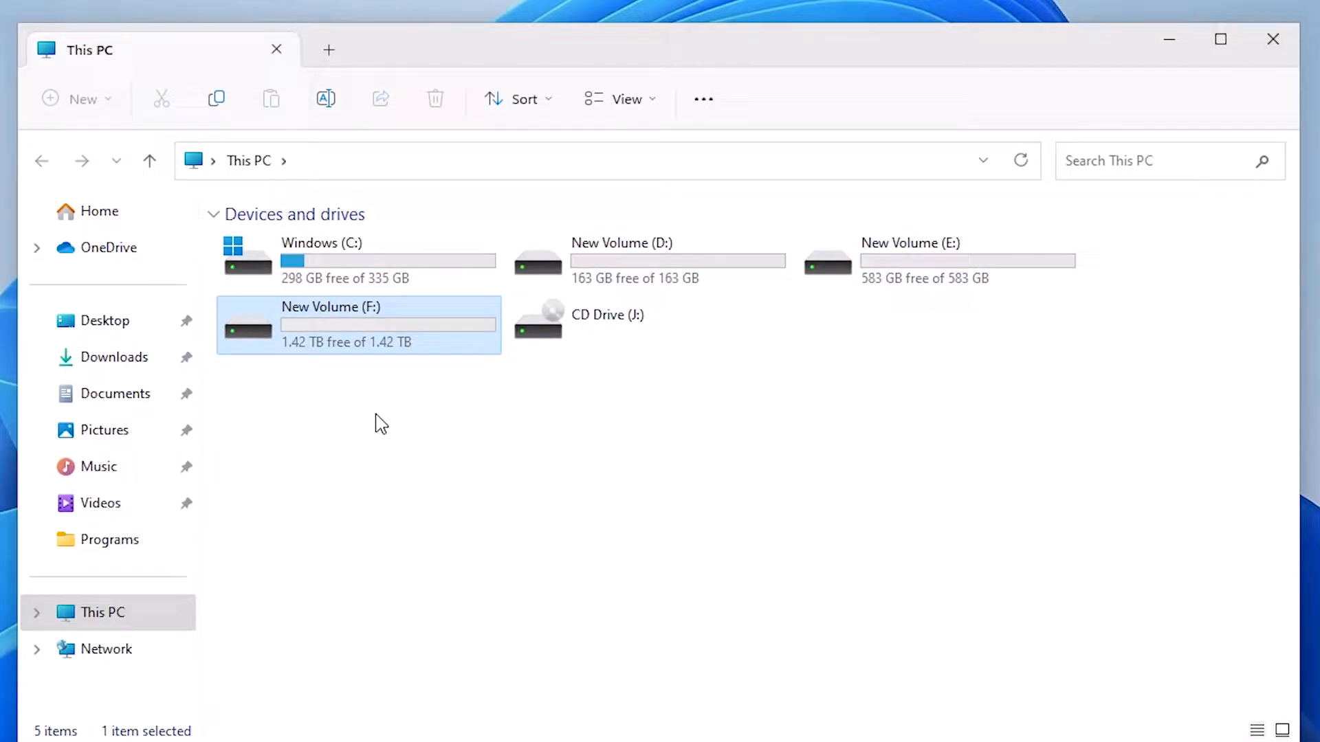
mouse_move(991, 262)
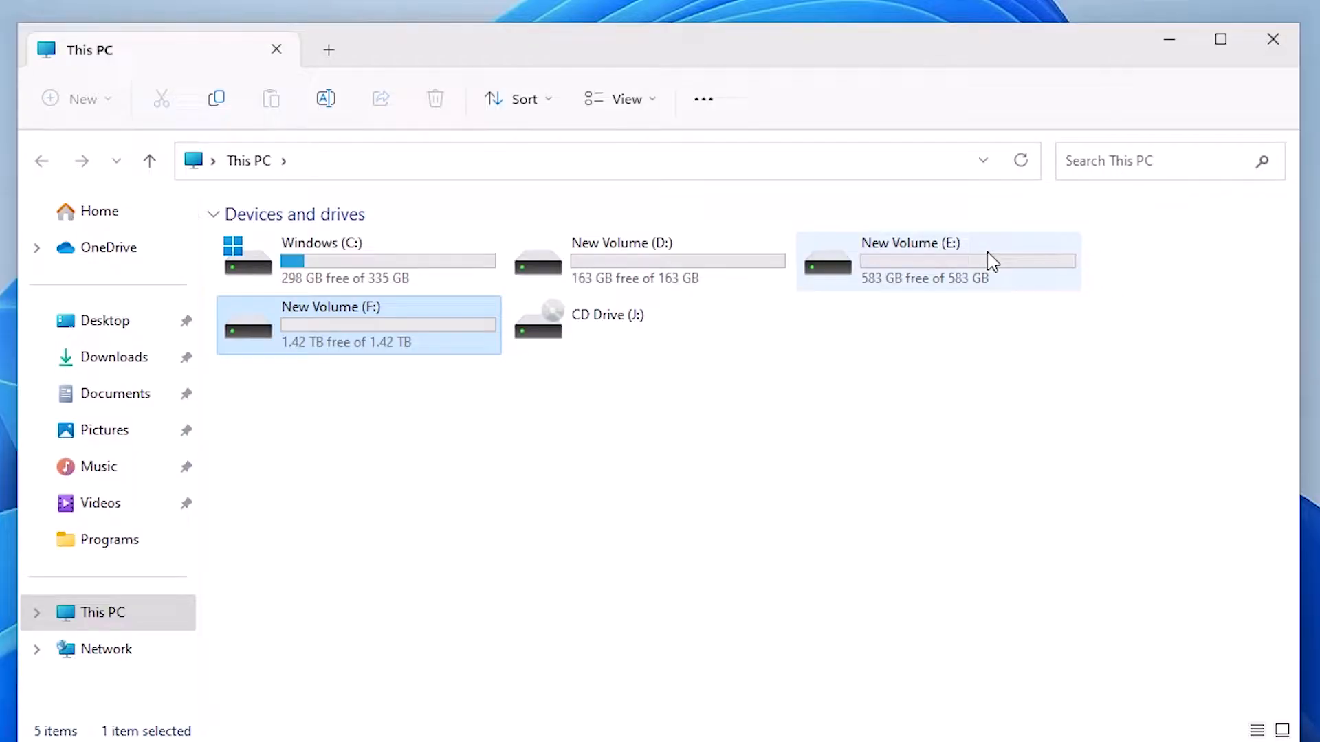
left_click(937, 261)
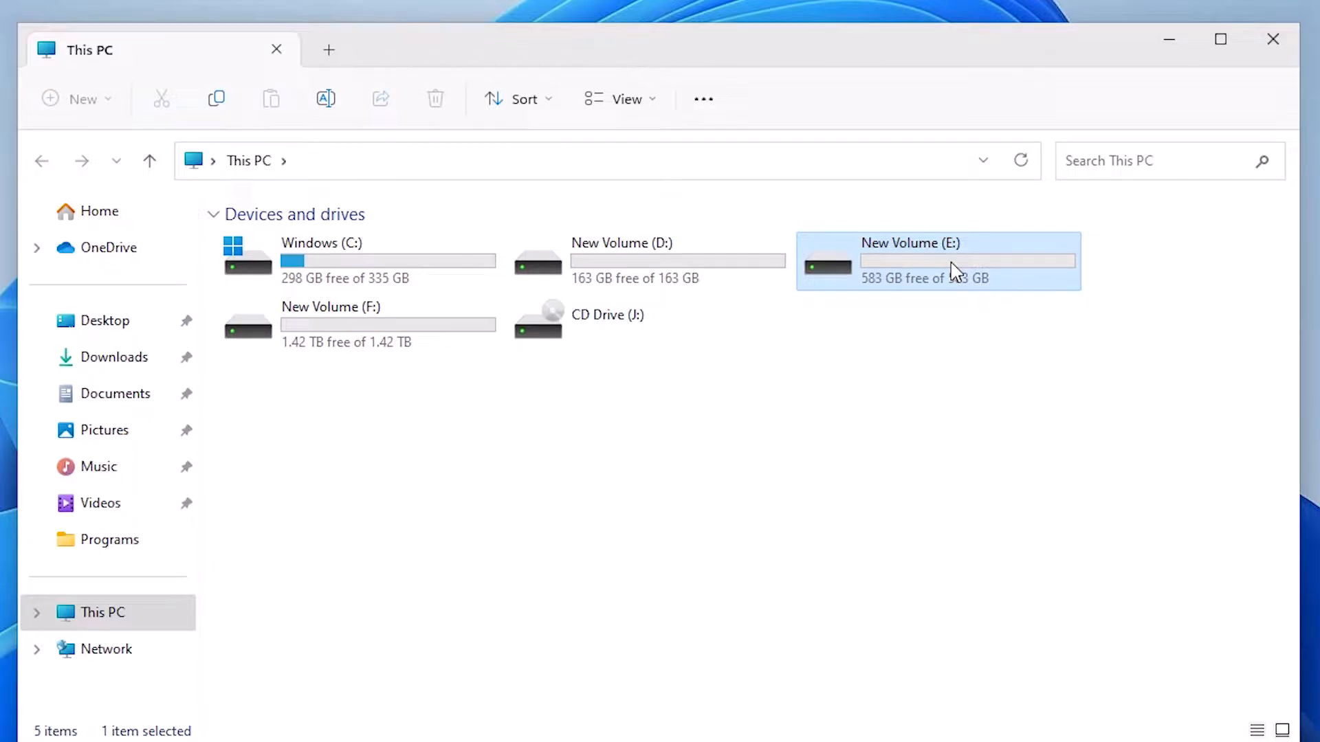
mouse_move(1142, 301)
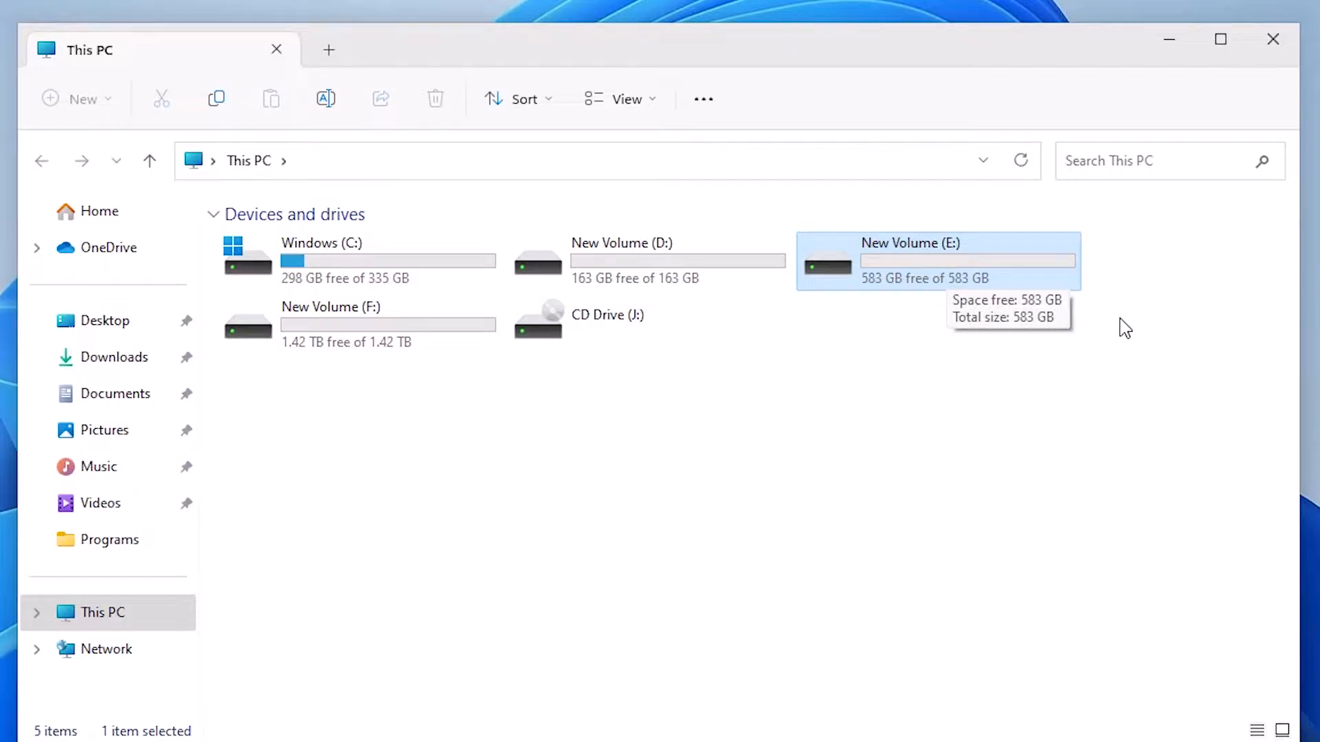
mouse_move(1234, 361)
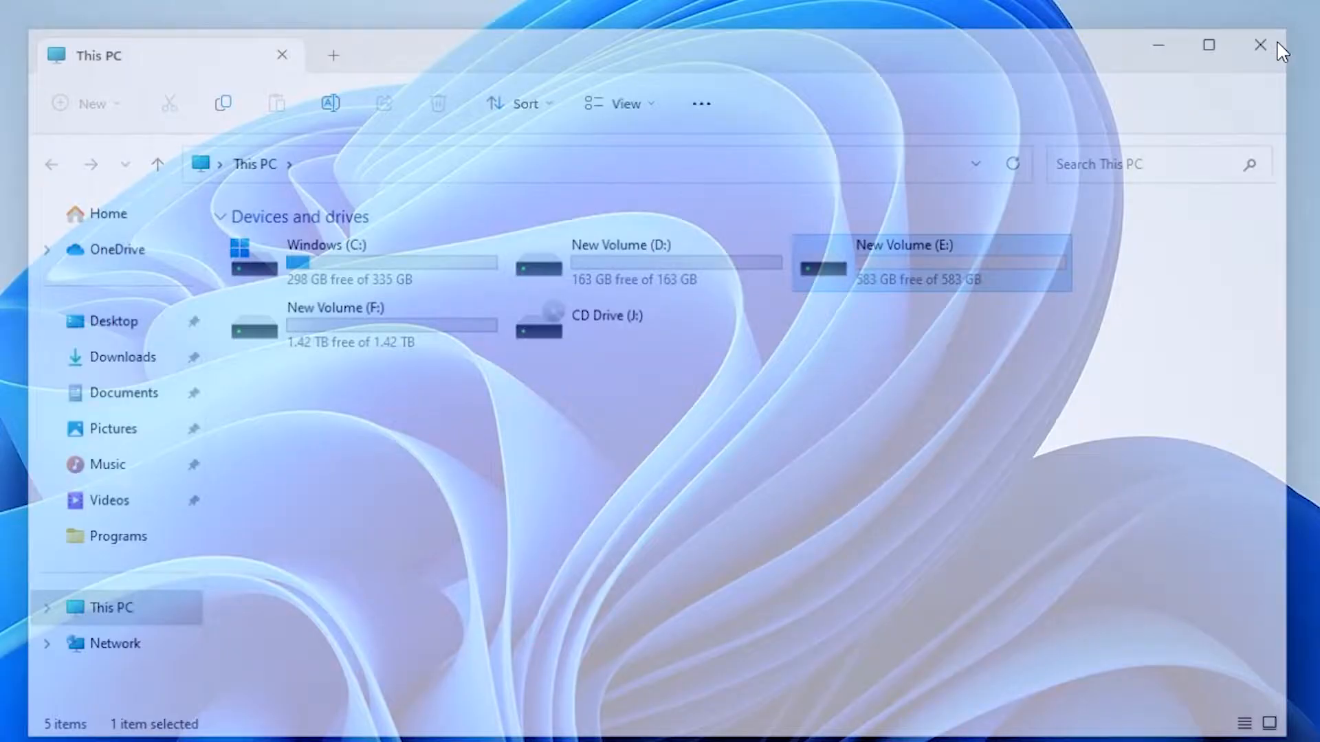
Close File Explorer and launch Disk Management from the Start right-click menu.
left_click(1260, 44)
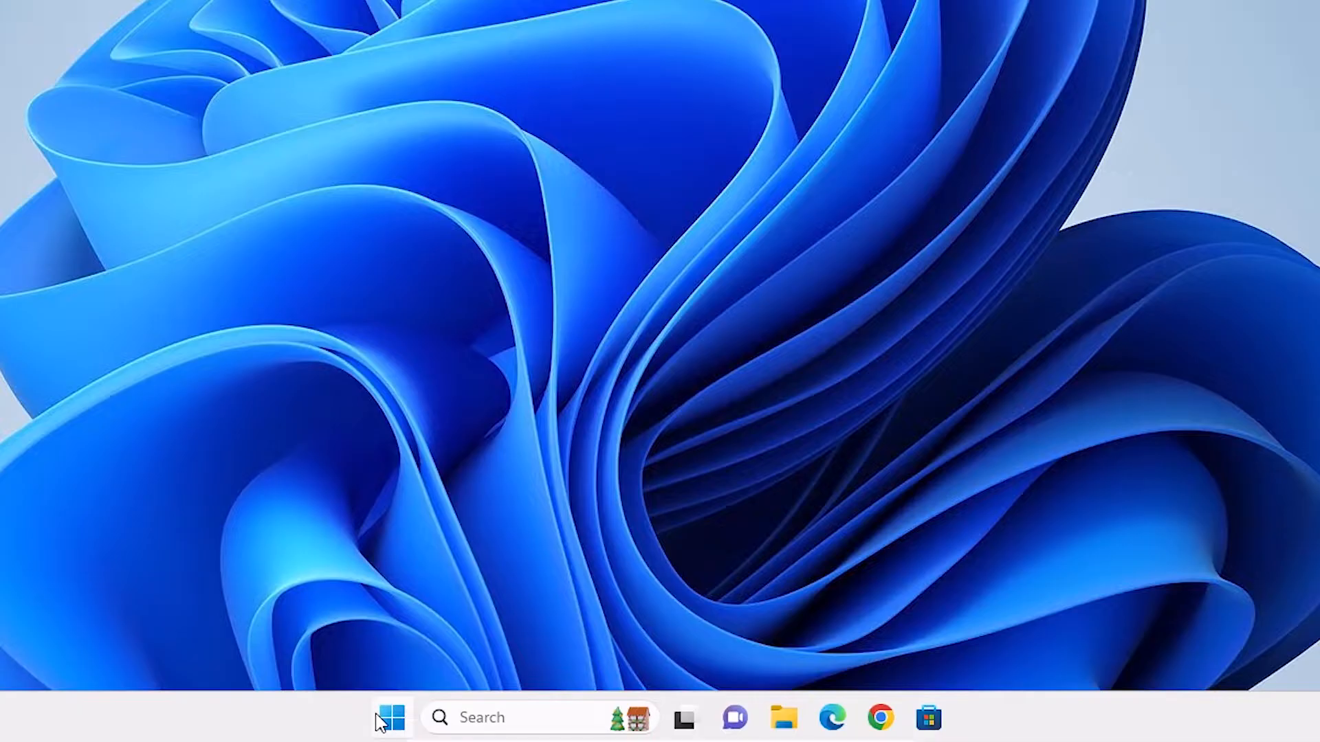
right_click(389, 717)
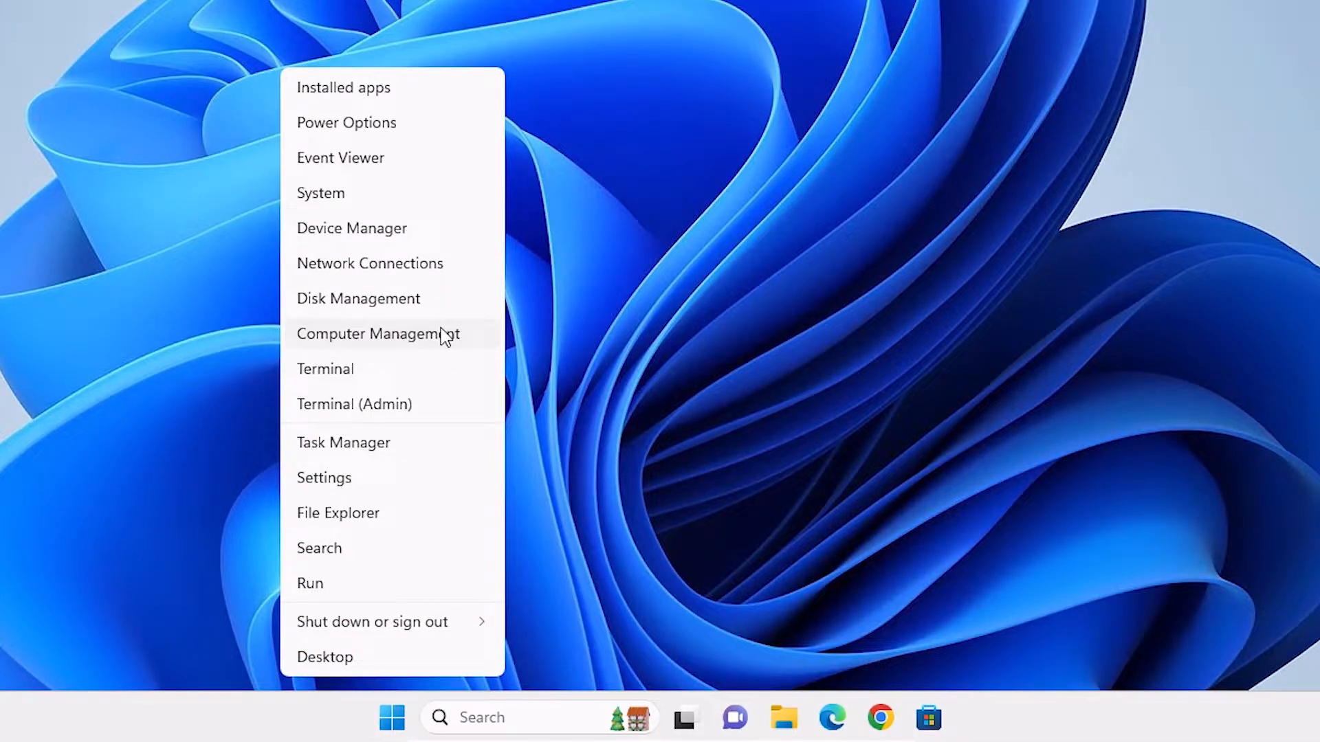
mouse_move(358, 297)
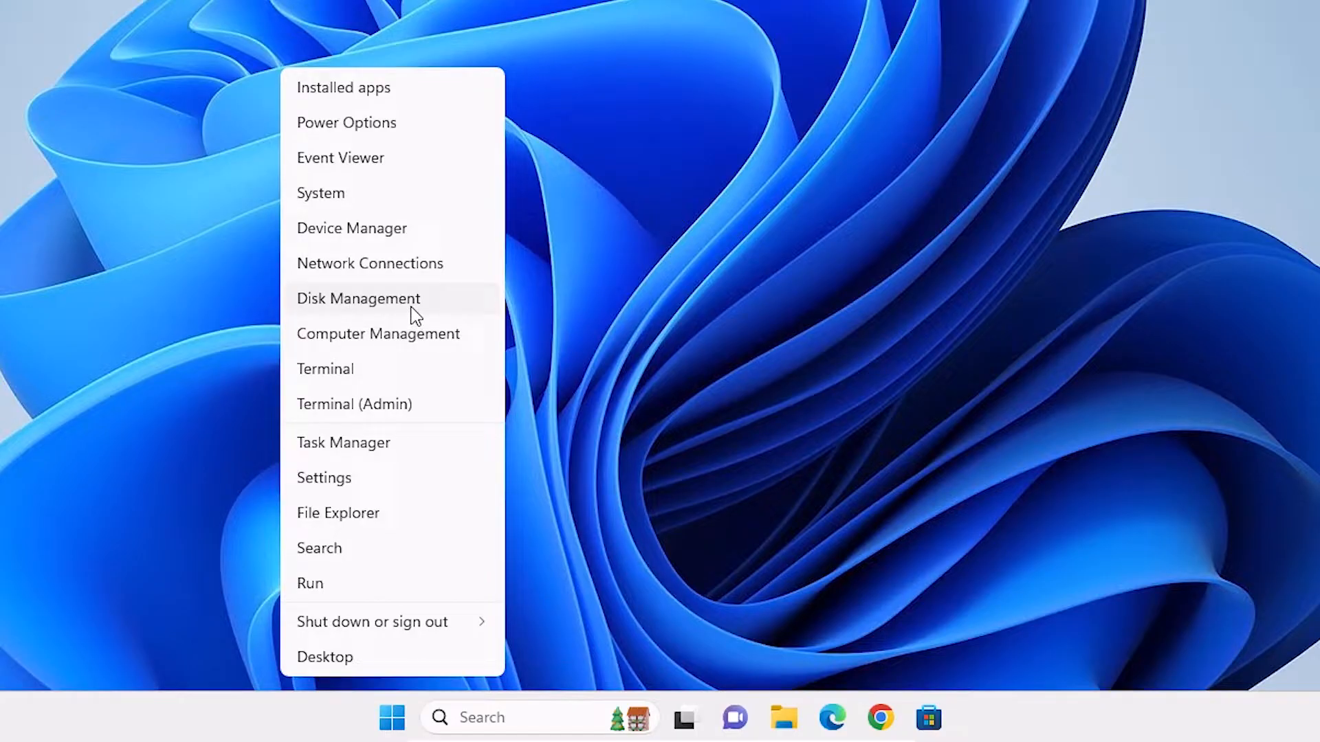
left_click(357, 298)
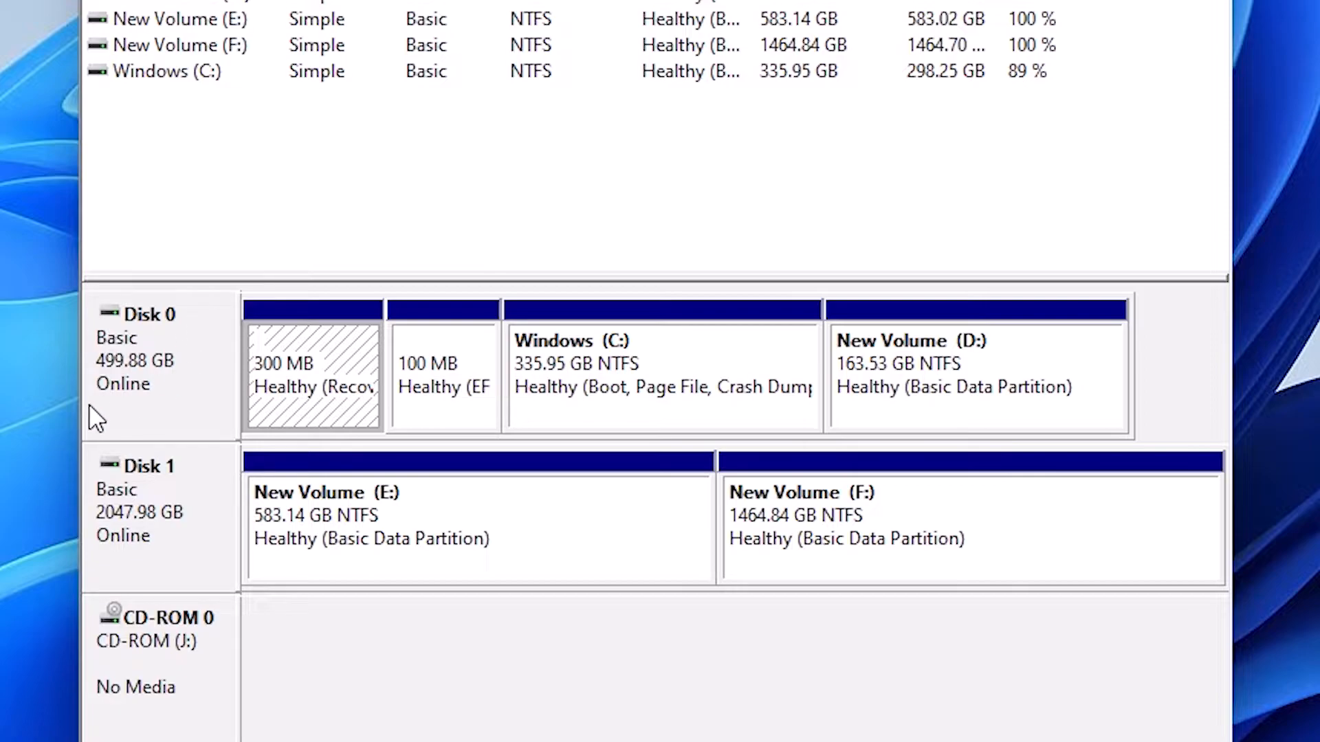
mouse_move(156, 495)
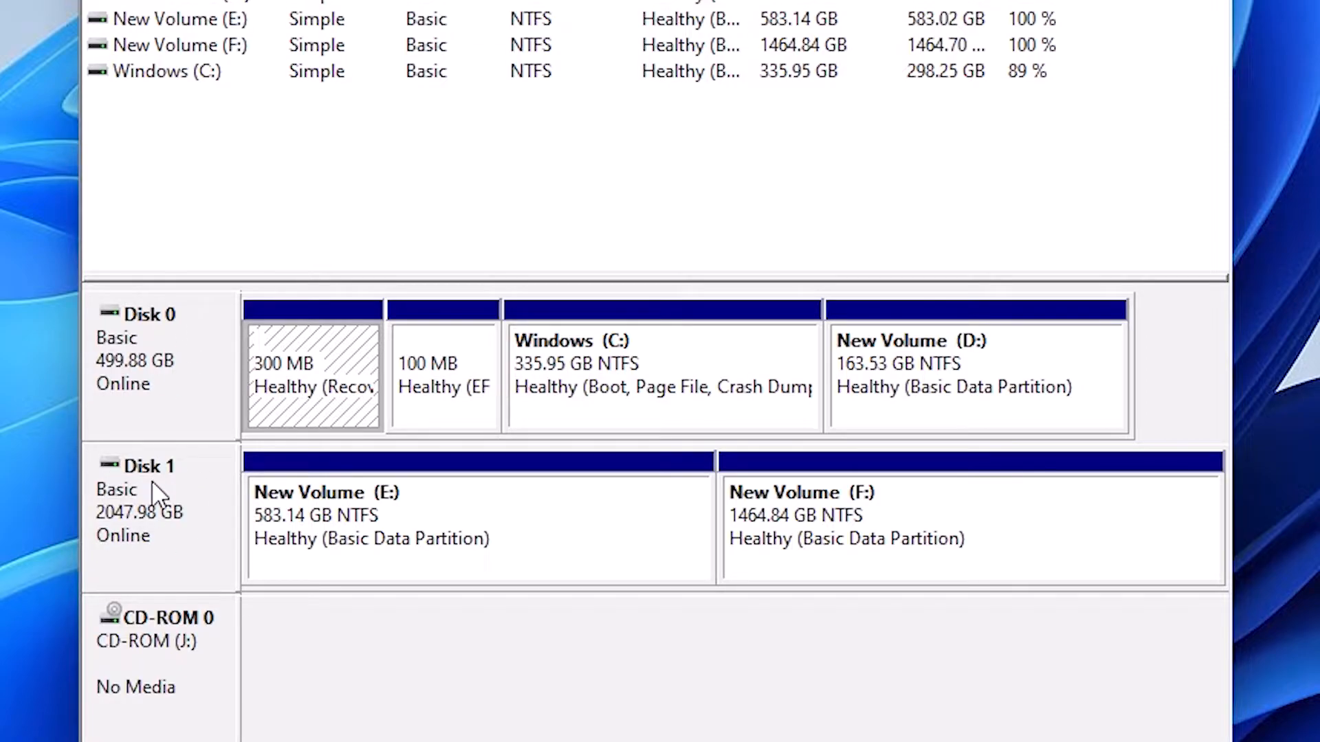
mouse_move(450, 520)
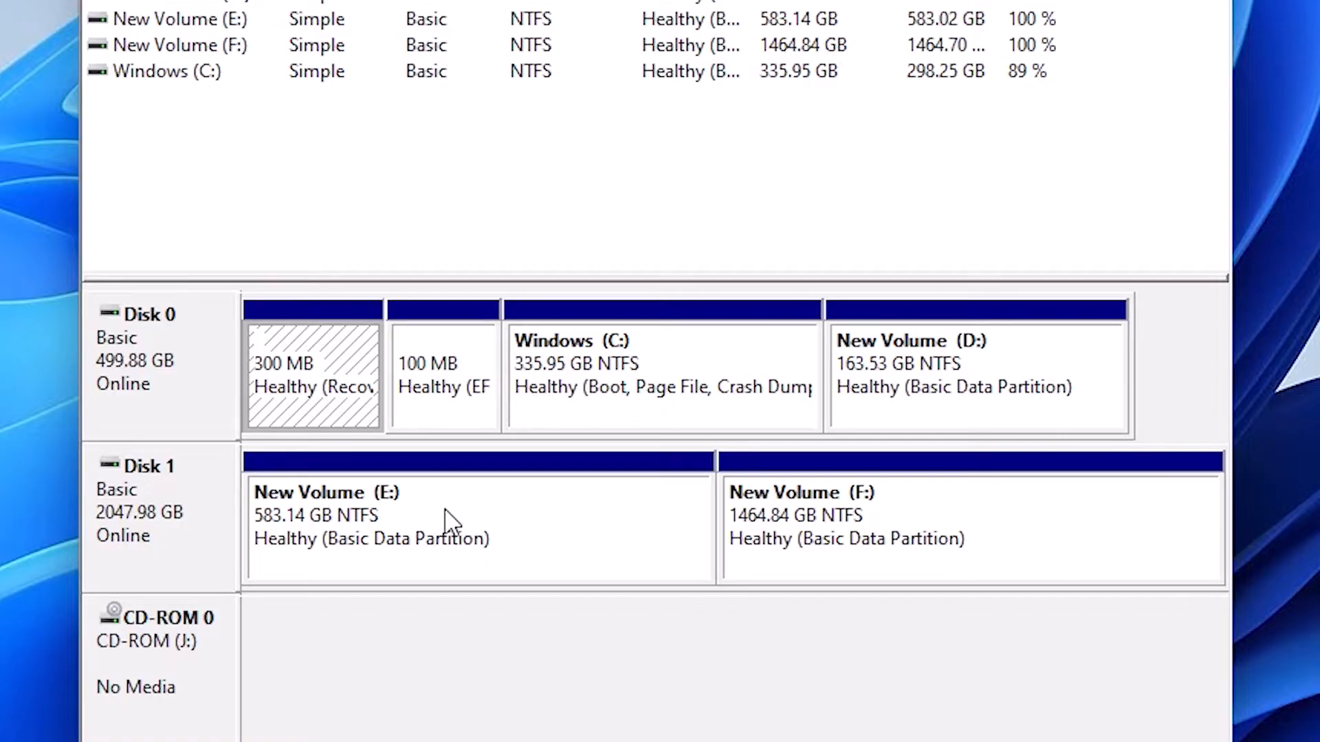
mouse_move(454, 526)
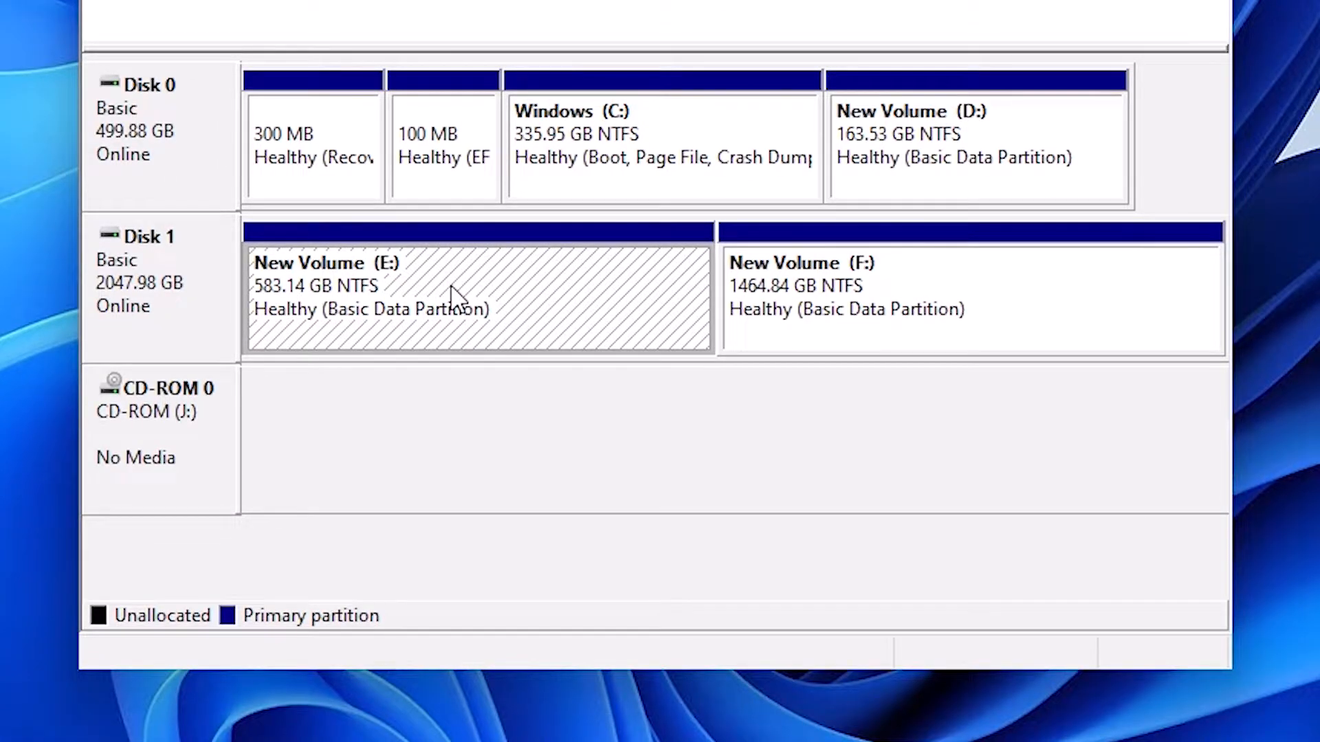
Shrink New Volume (E:) by 294010 MB, freeing 287.12 GB unallocated.
right_click(458, 303)
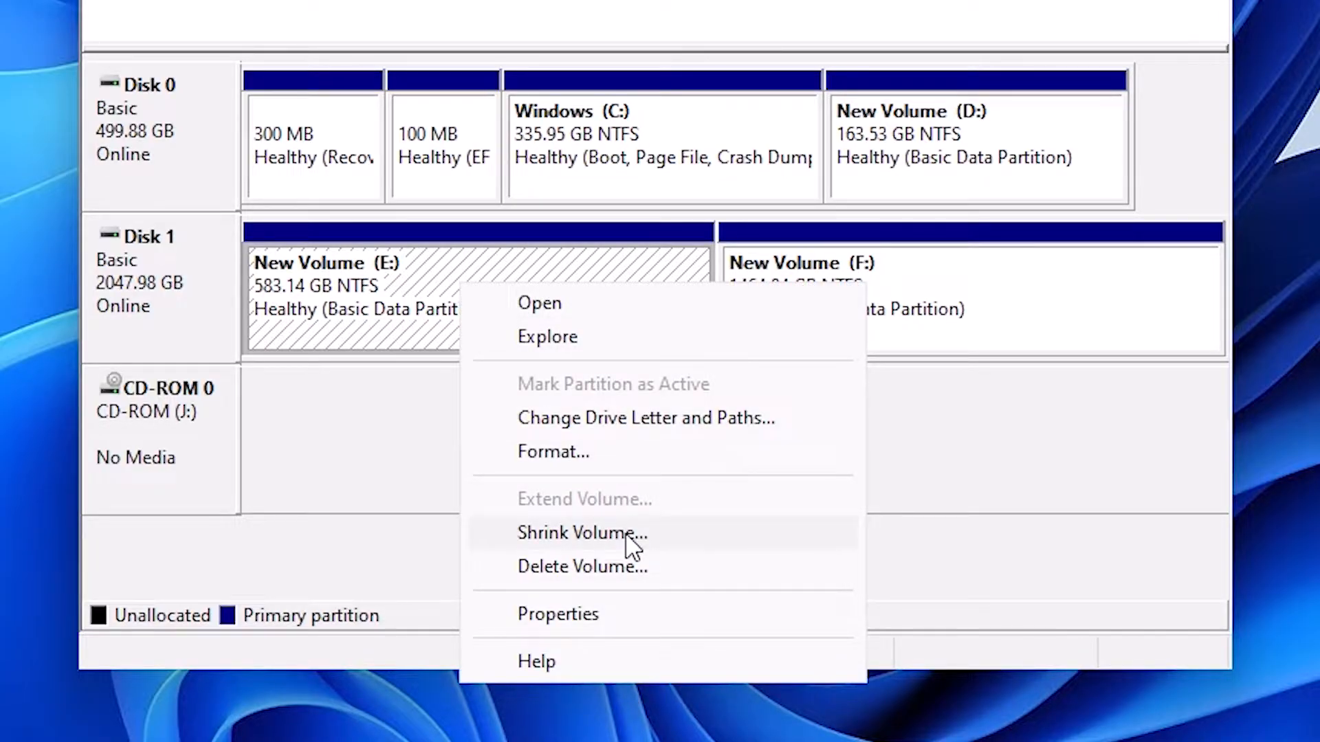
left_click(579, 533)
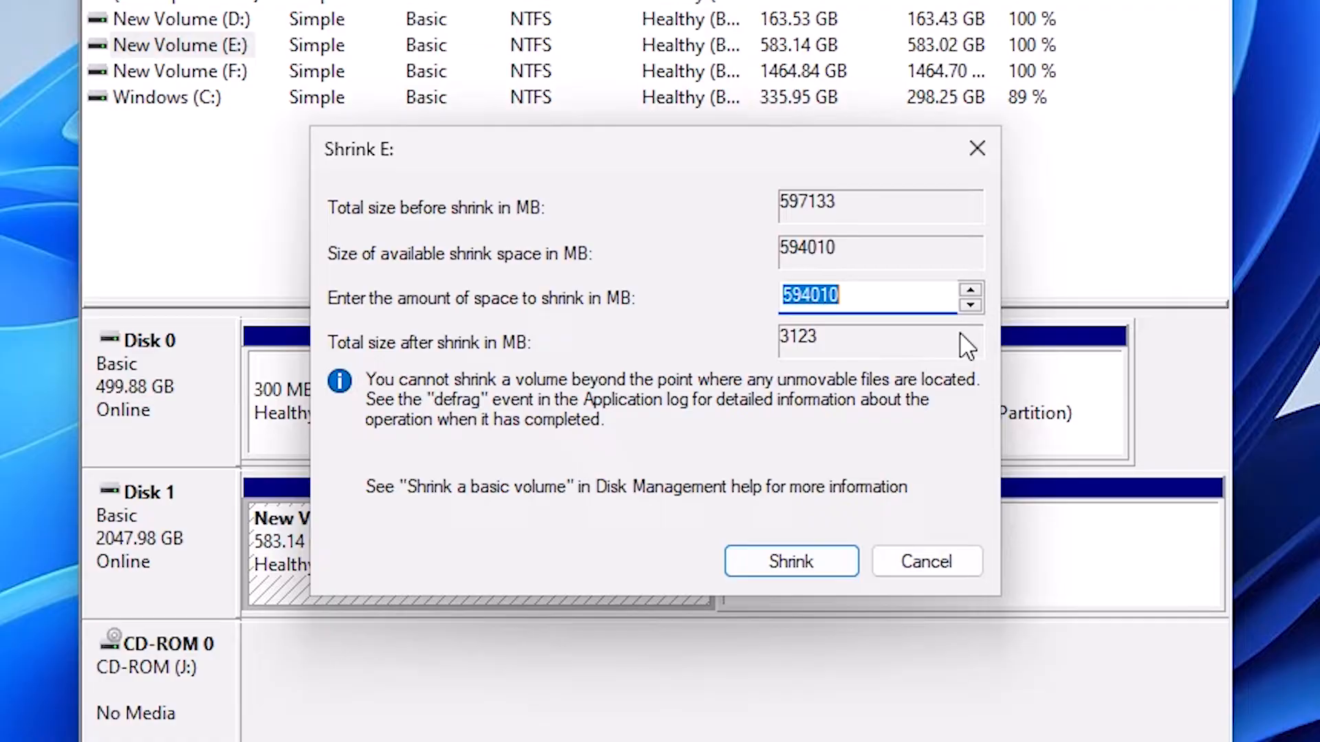
mouse_move(488, 316)
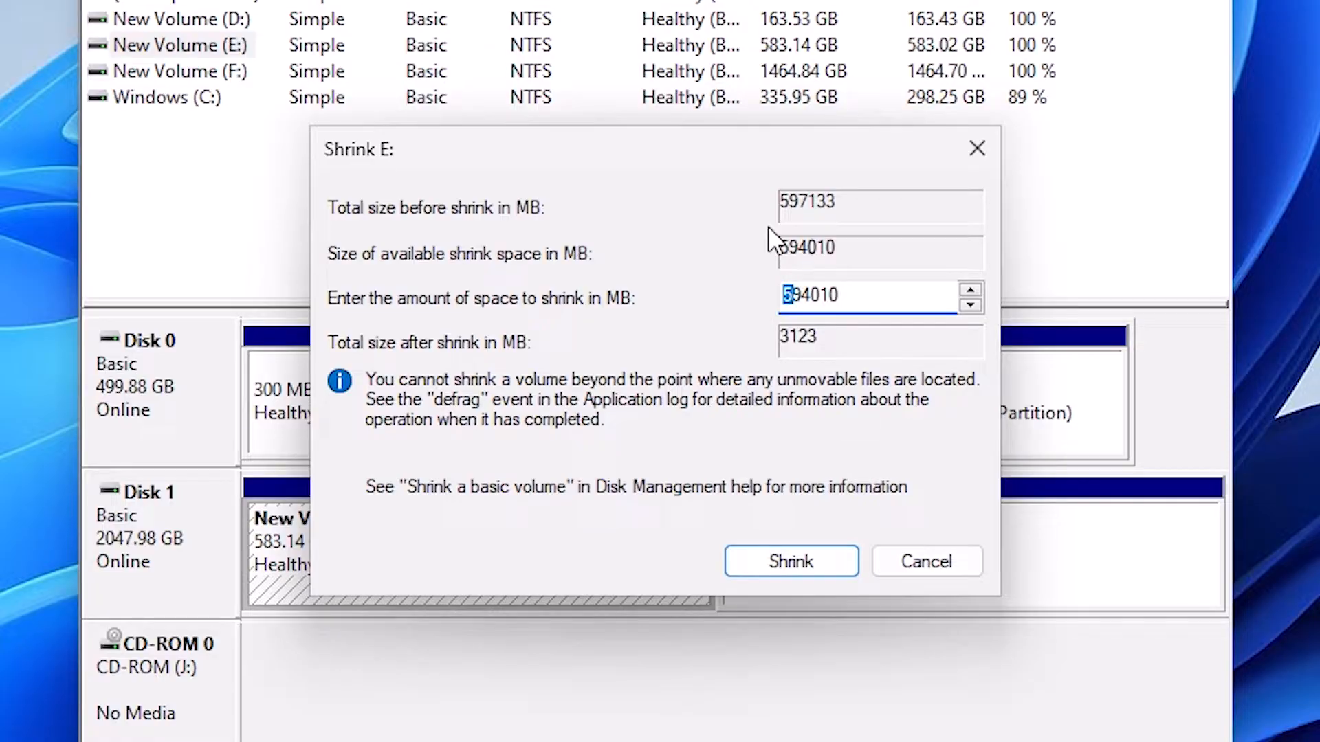
type("294010")
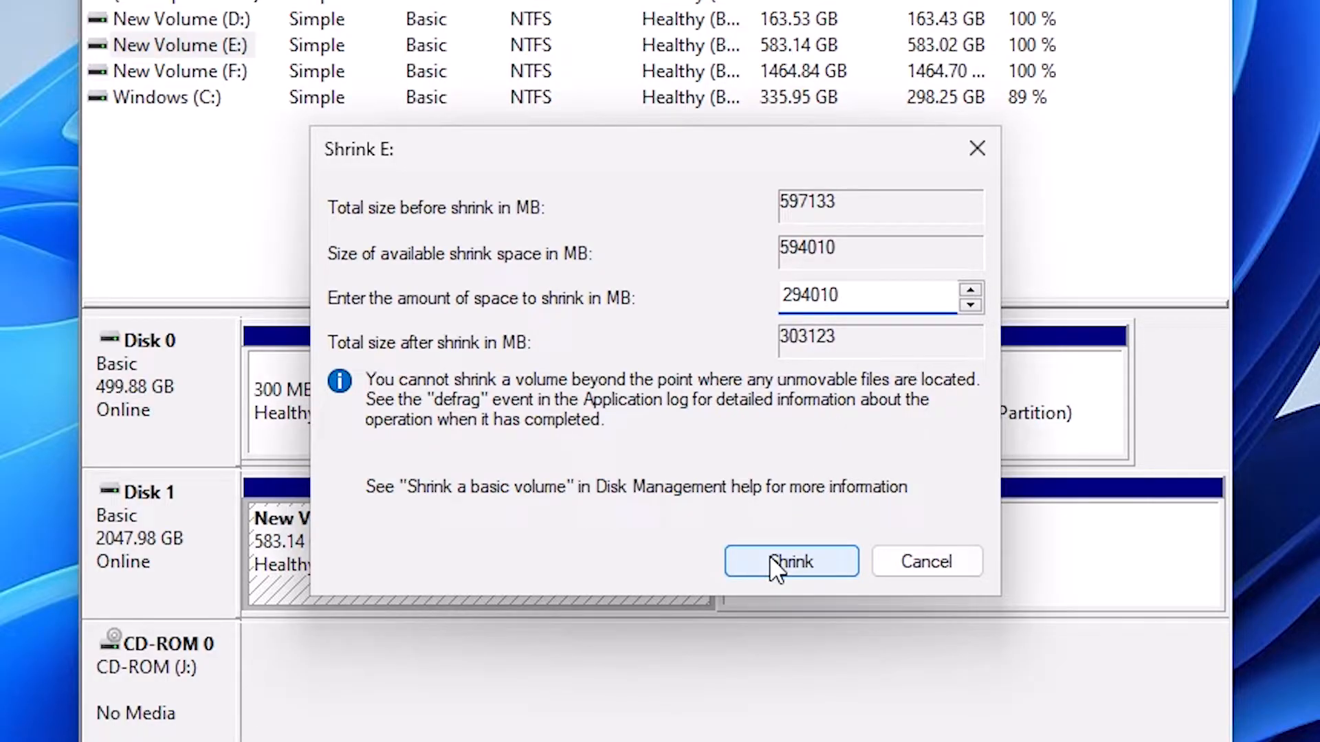
left_click(790, 561)
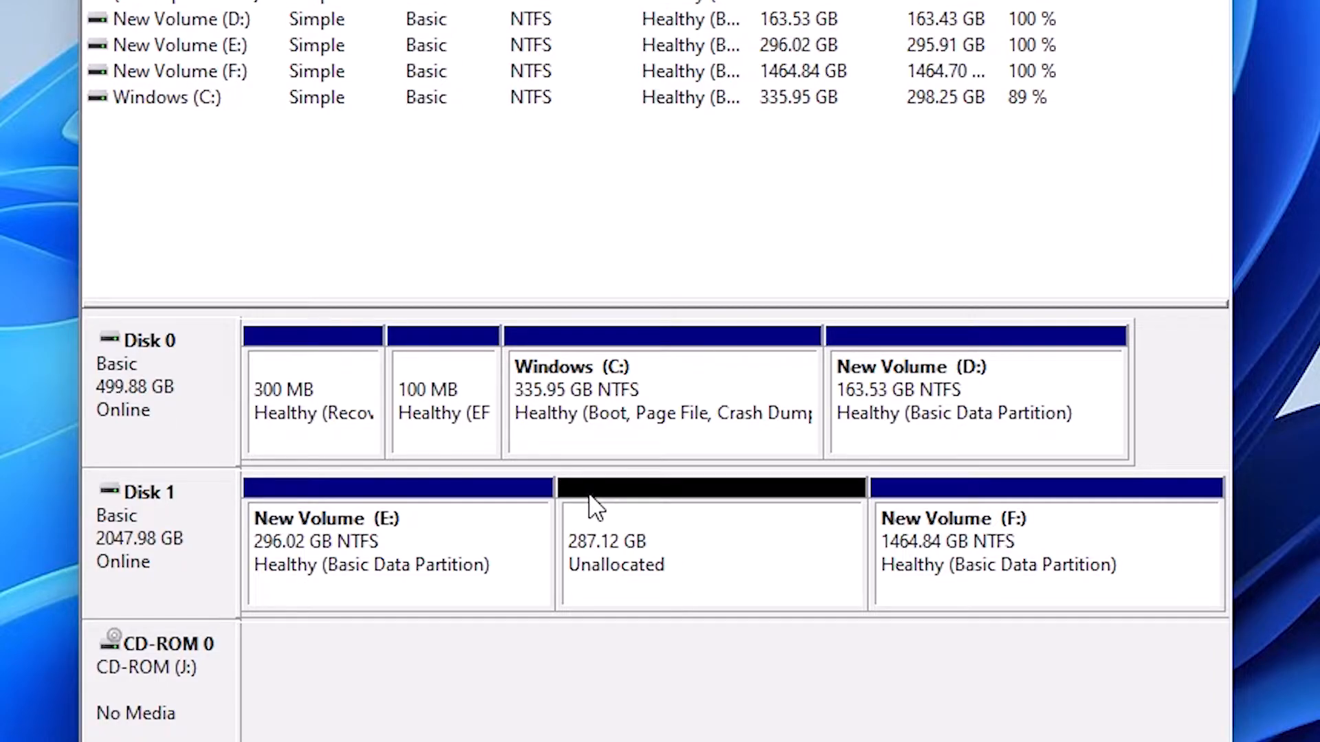
mouse_move(286, 560)
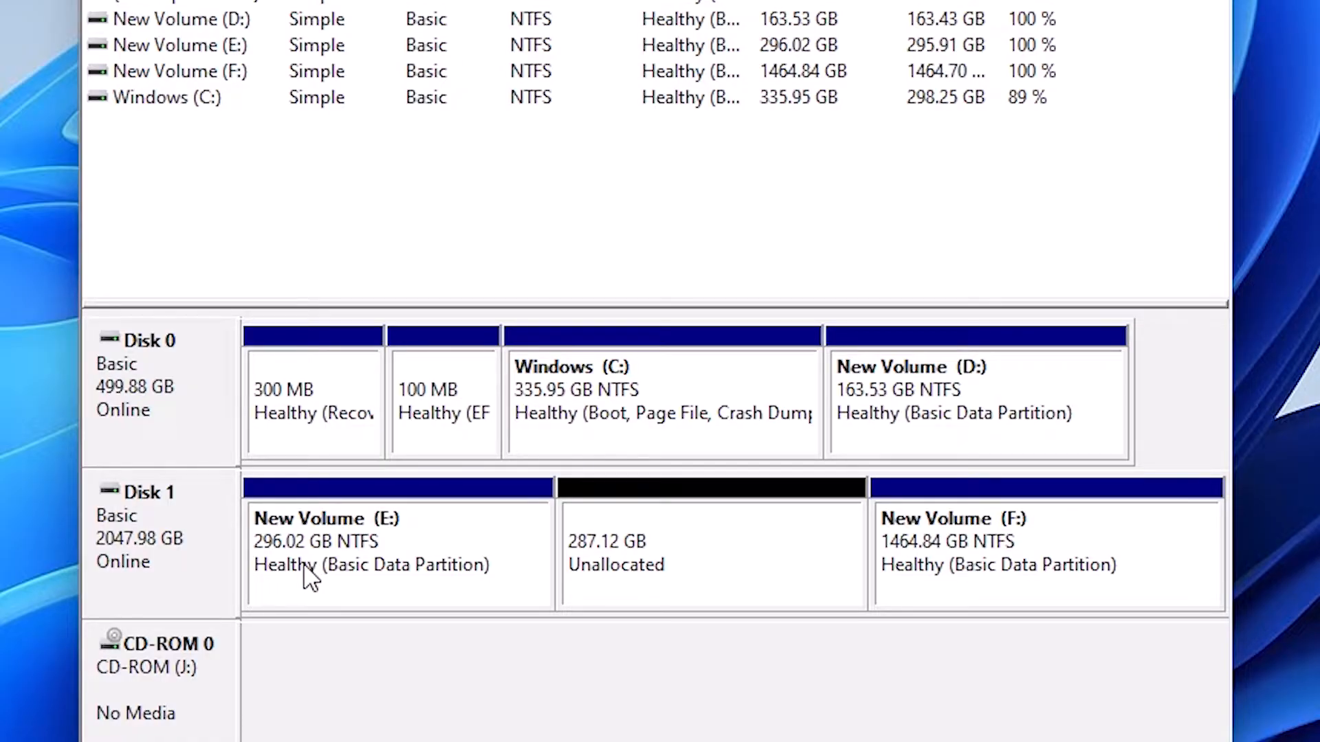
mouse_move(610, 551)
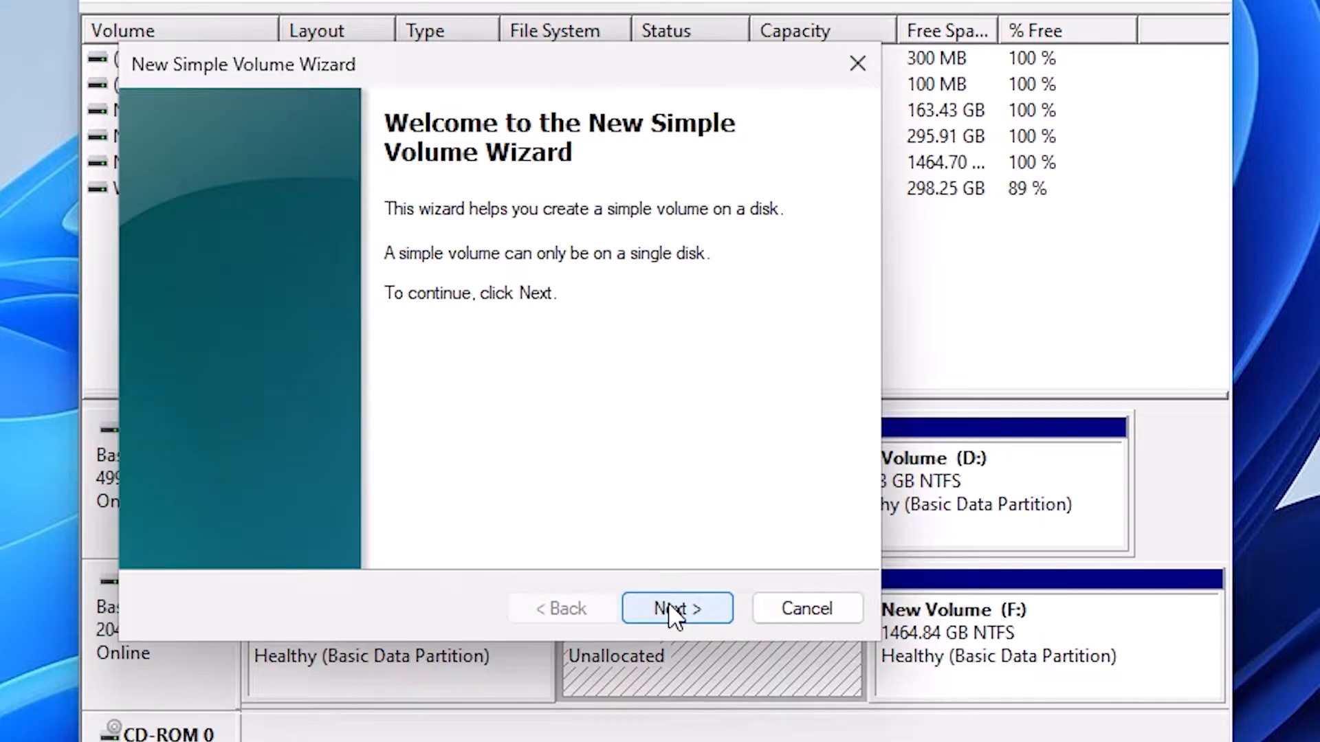
Finish the New Simple Volume wizard with maximum 294009 MB size and letter G.
left_click(676, 608)
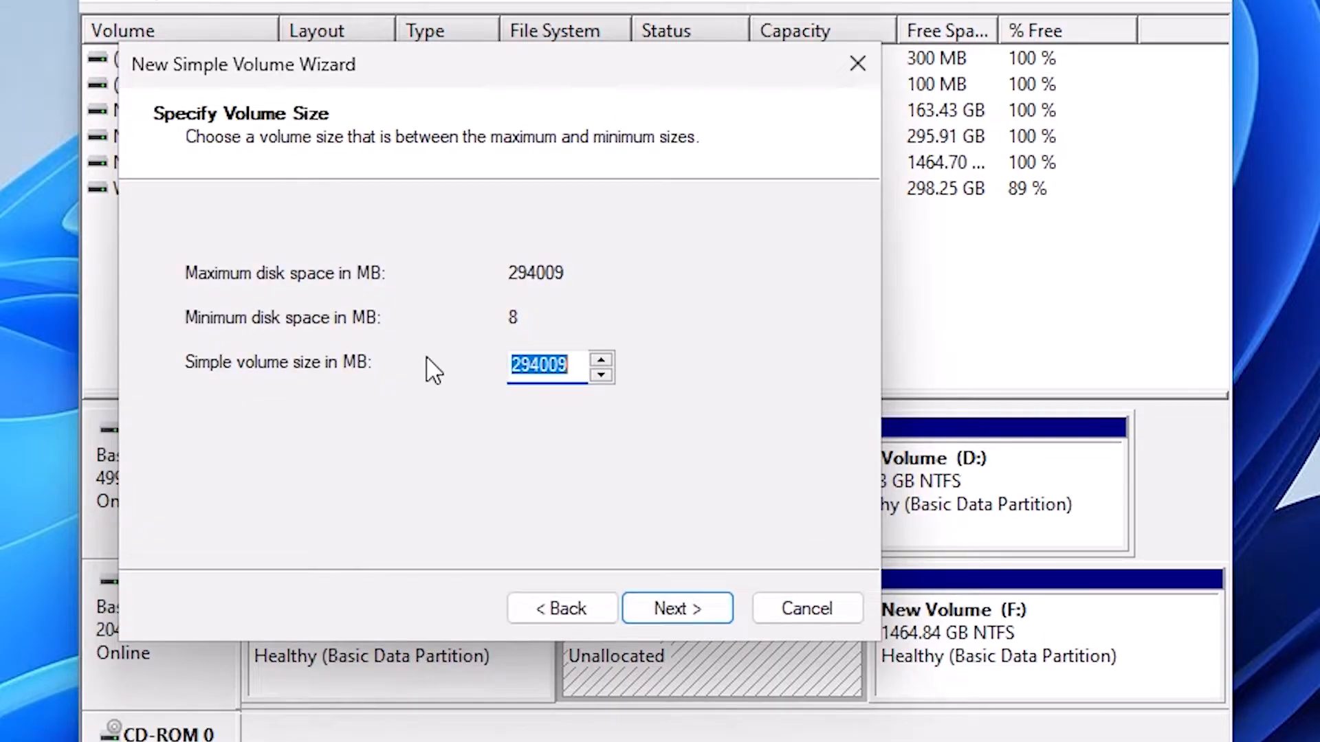
mouse_move(396, 345)
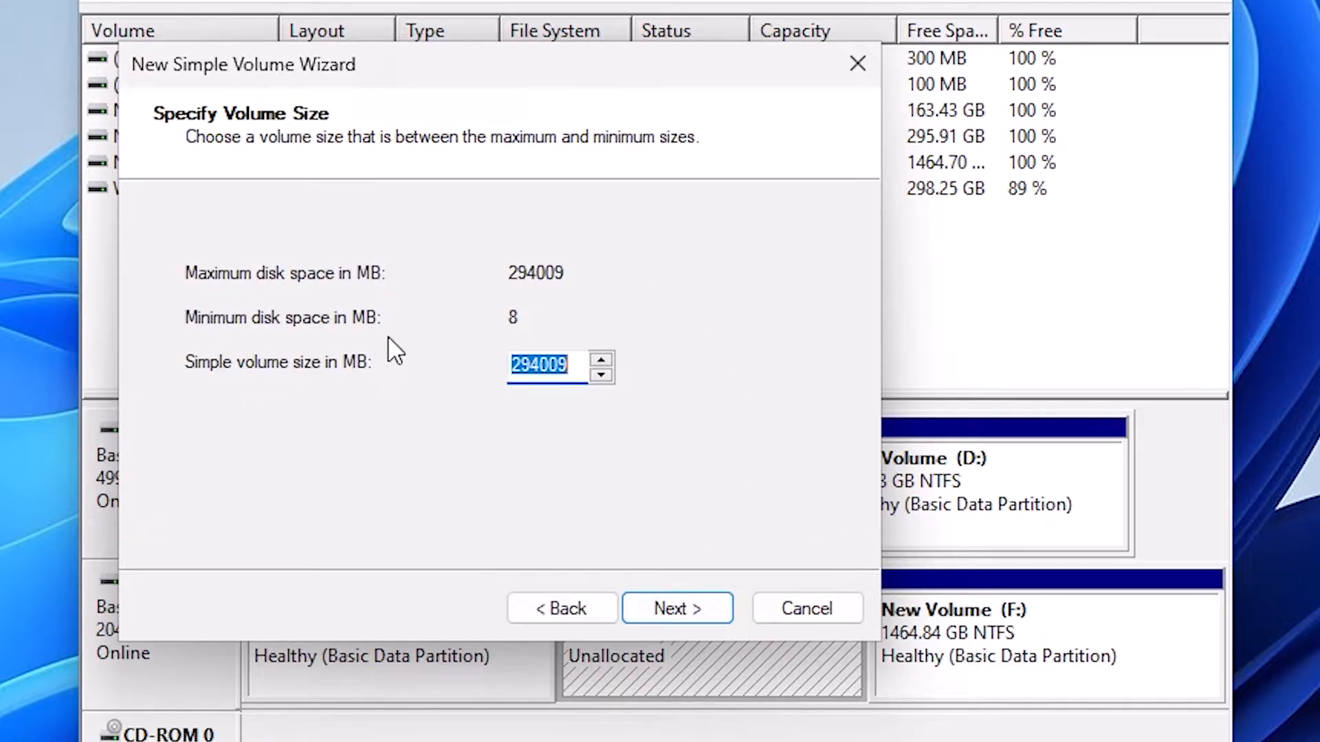
mouse_move(576, 344)
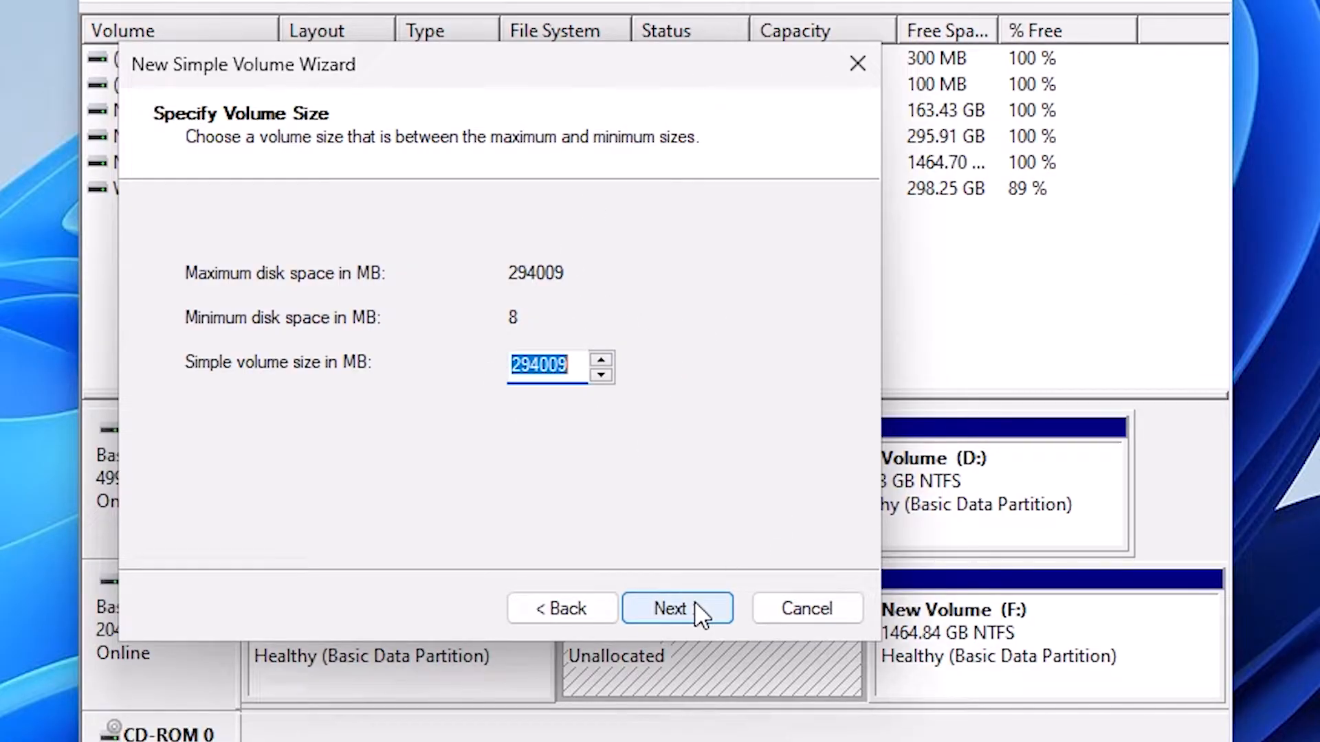
left_click(676, 609)
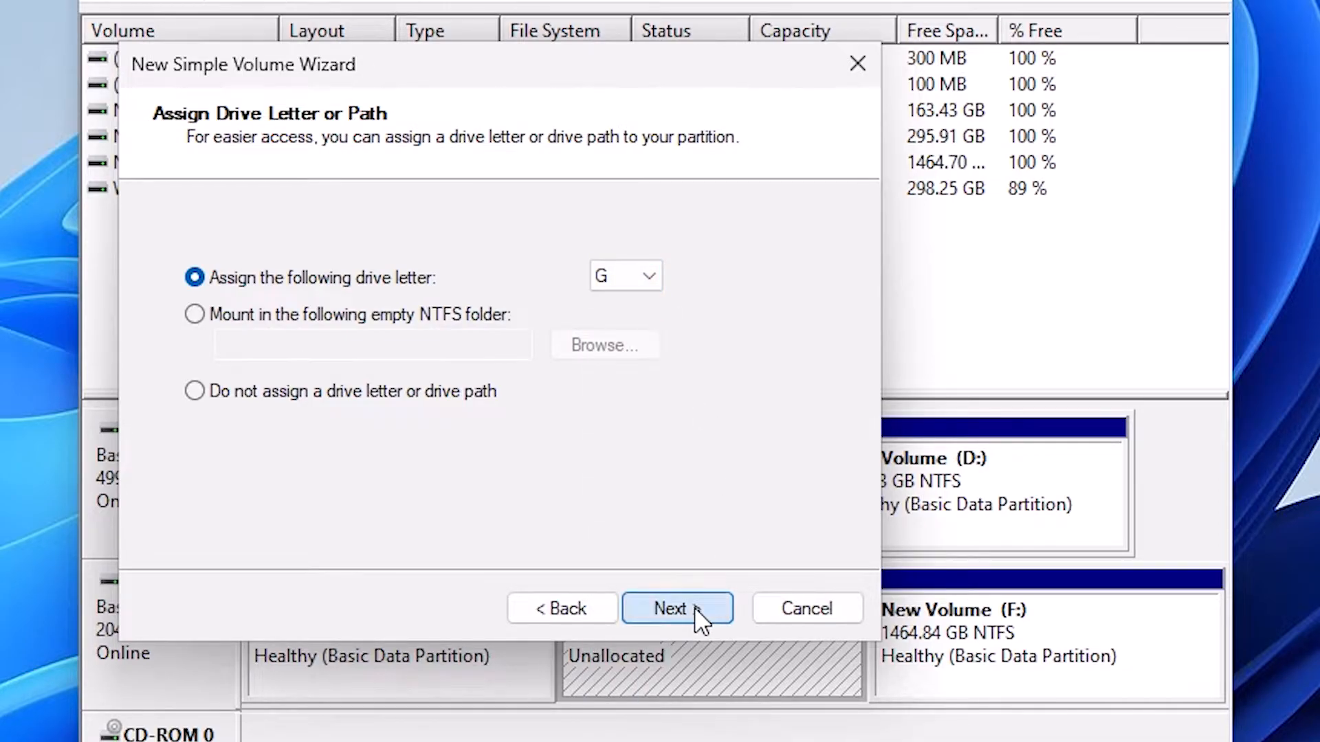
left_click(676, 607)
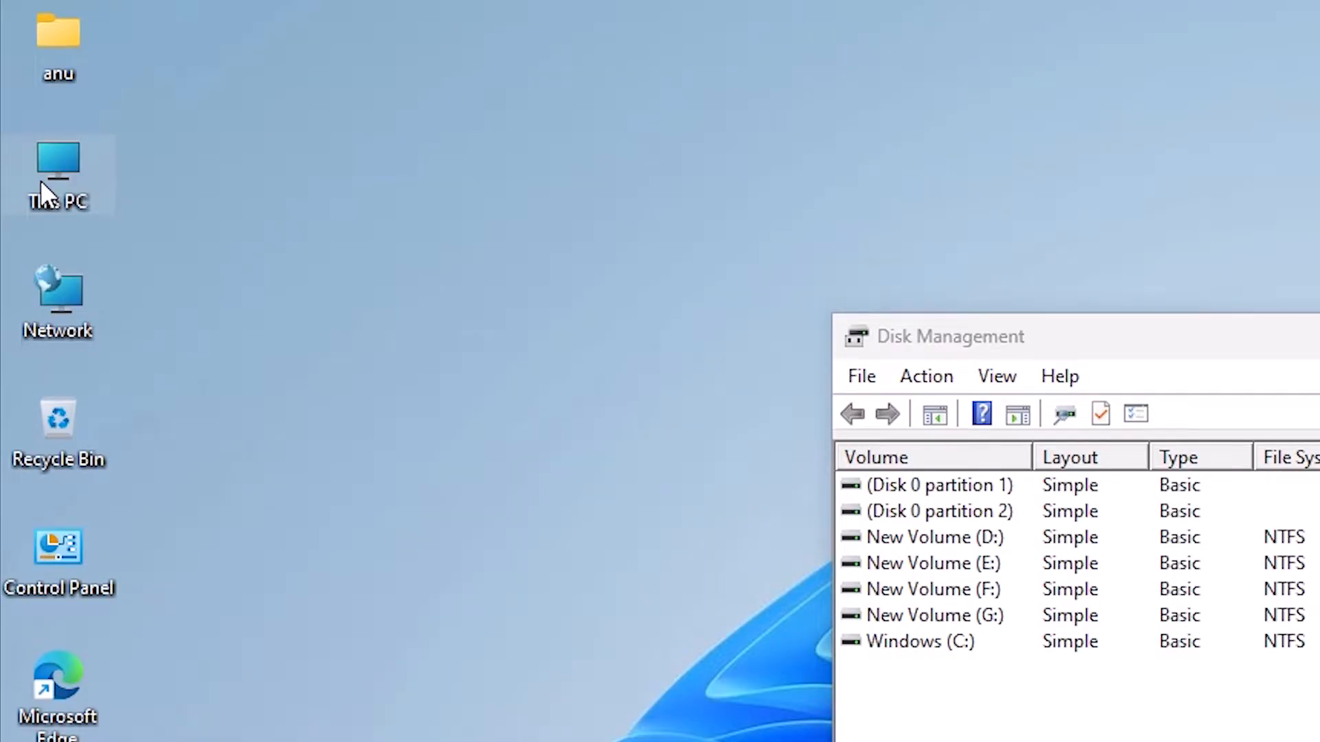
Open This PC and New Volume (G:) to confirm it is empty with 287 GB free.
double_click(57, 174)
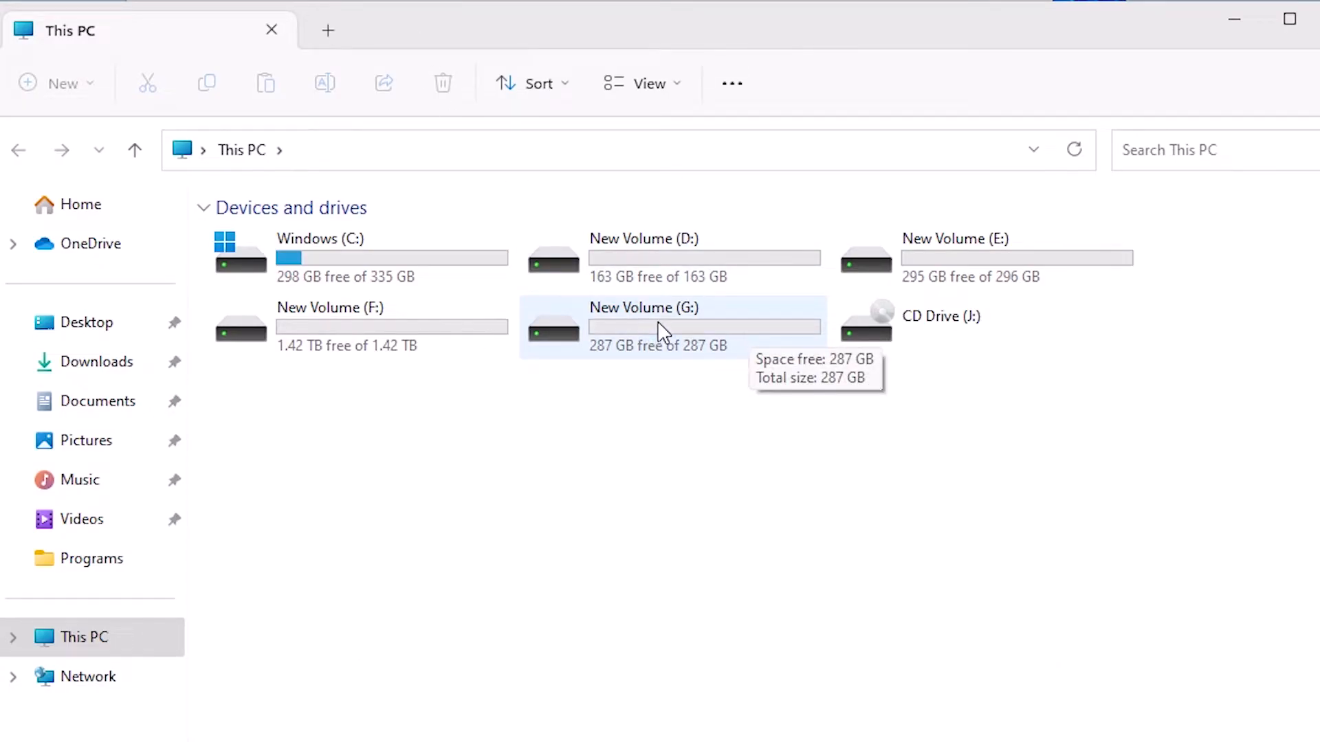
double_click(661, 326)
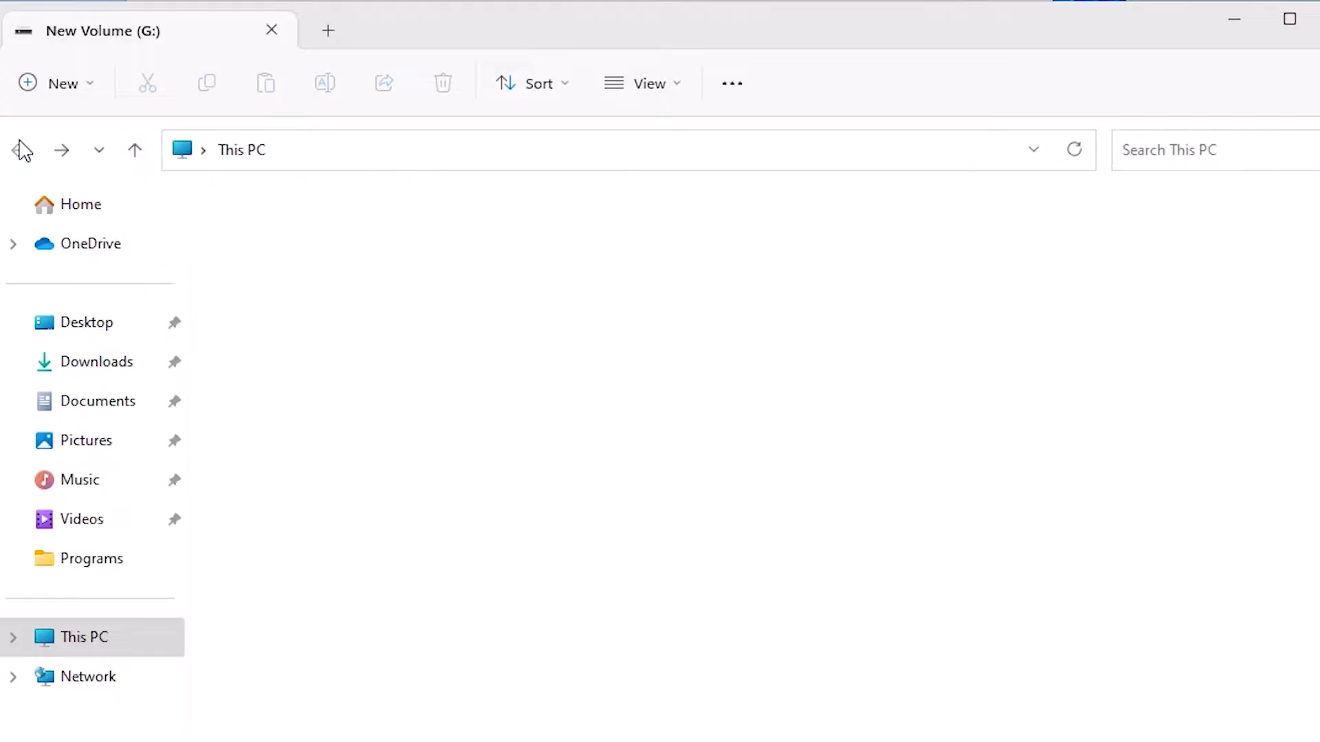
left_click(19, 150)
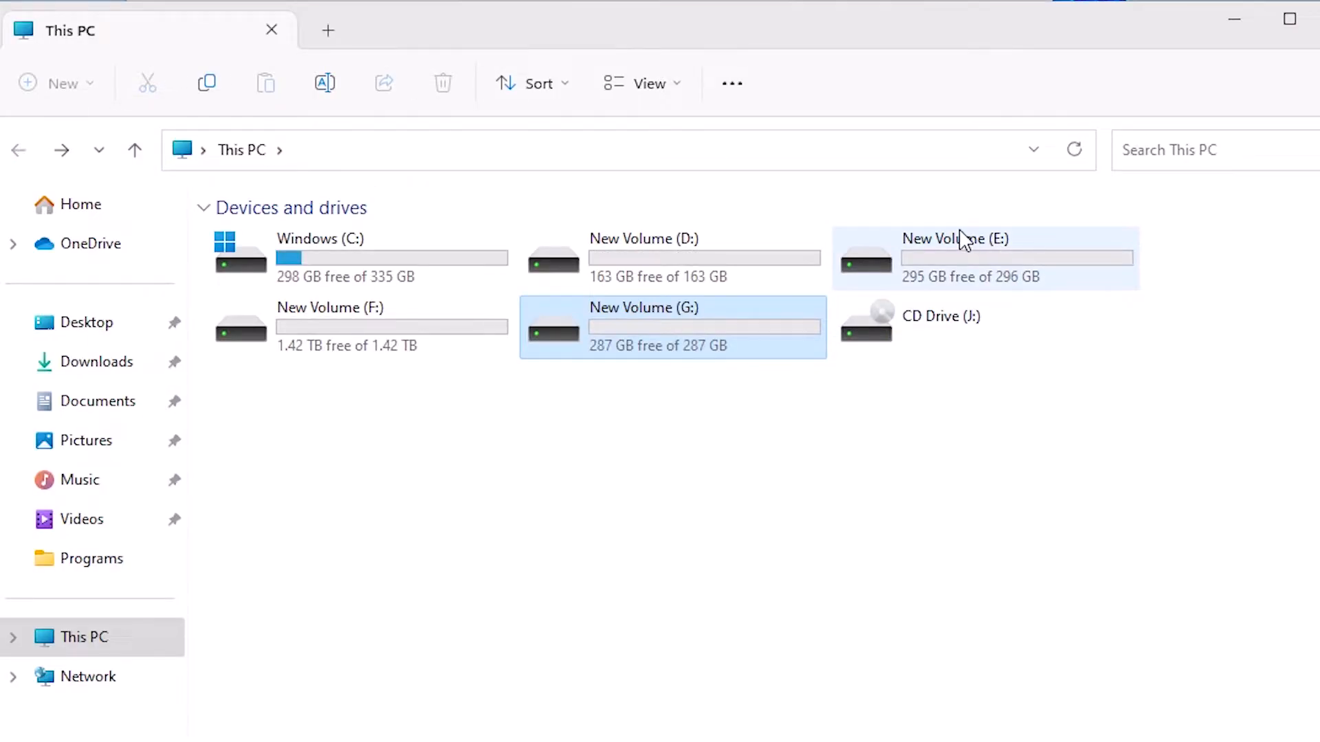
mouse_move(964, 244)
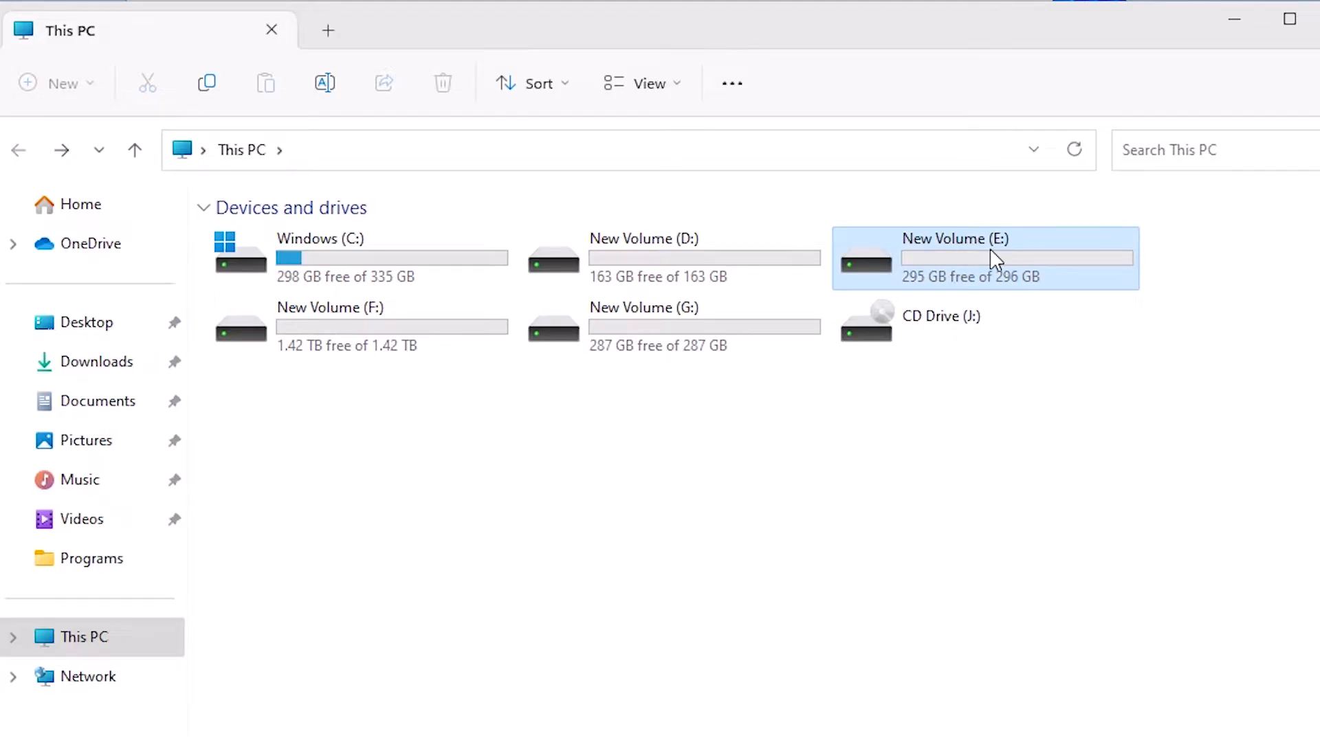
mouse_move(679, 346)
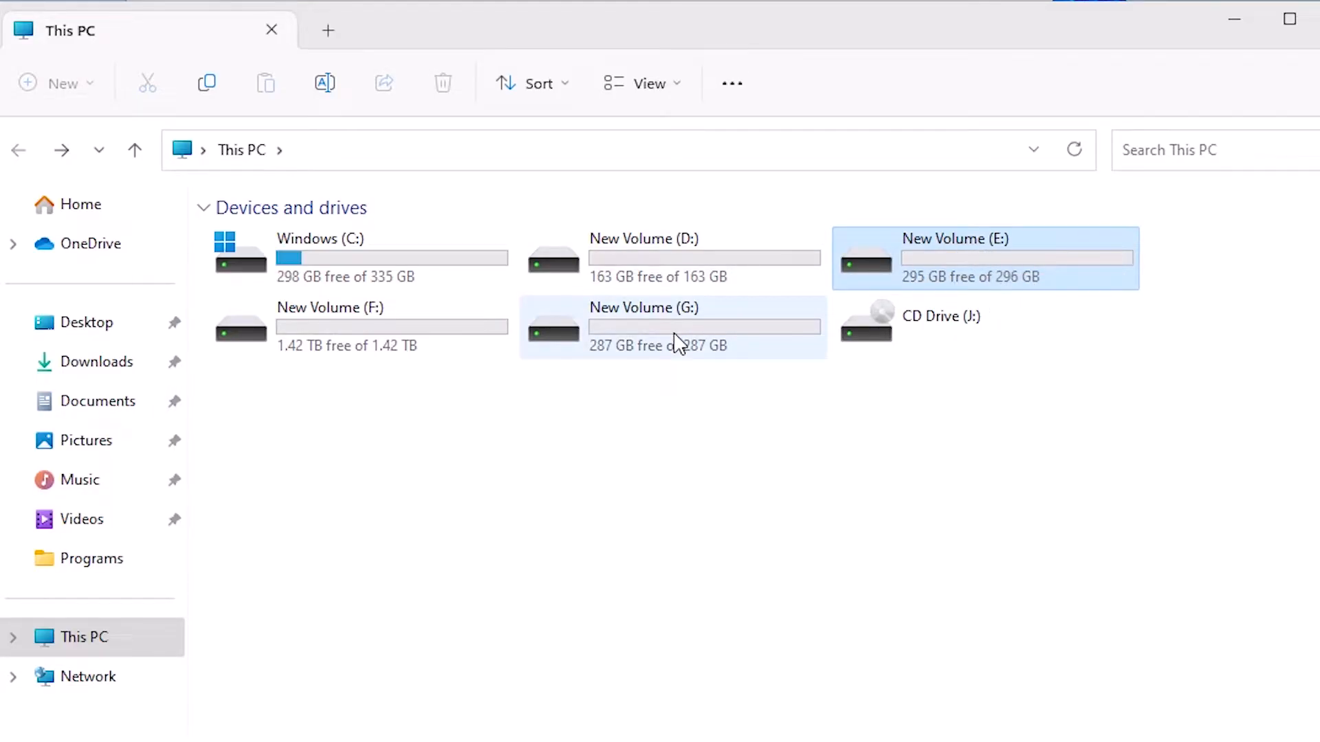
double_click(644, 326)
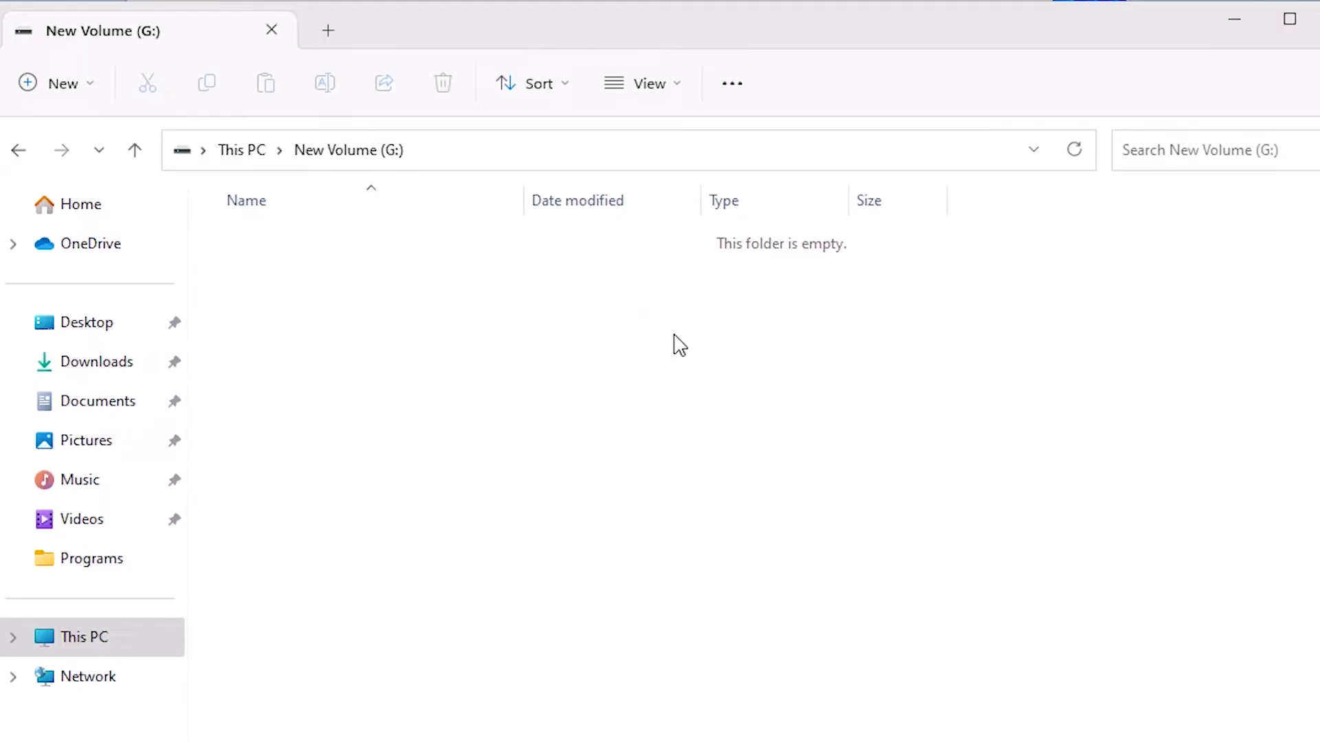
left_click(242, 150)
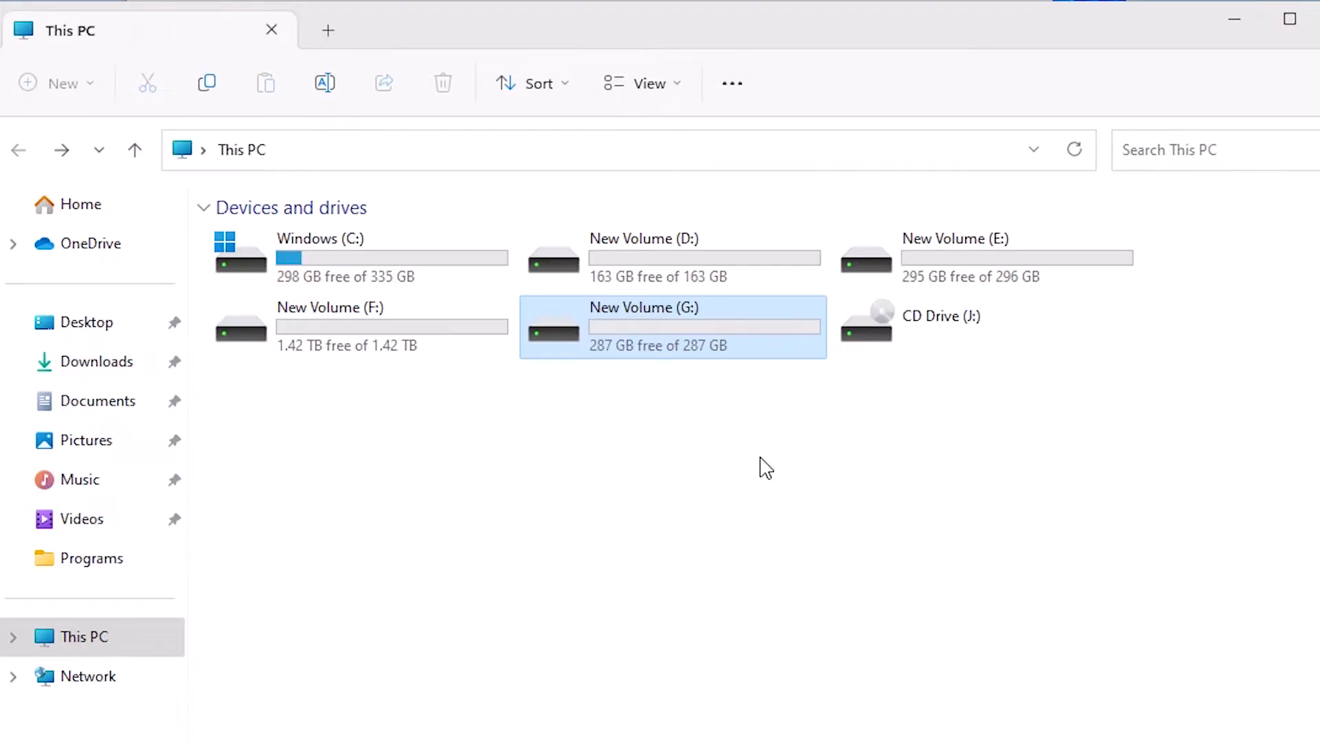
mouse_move(678, 334)
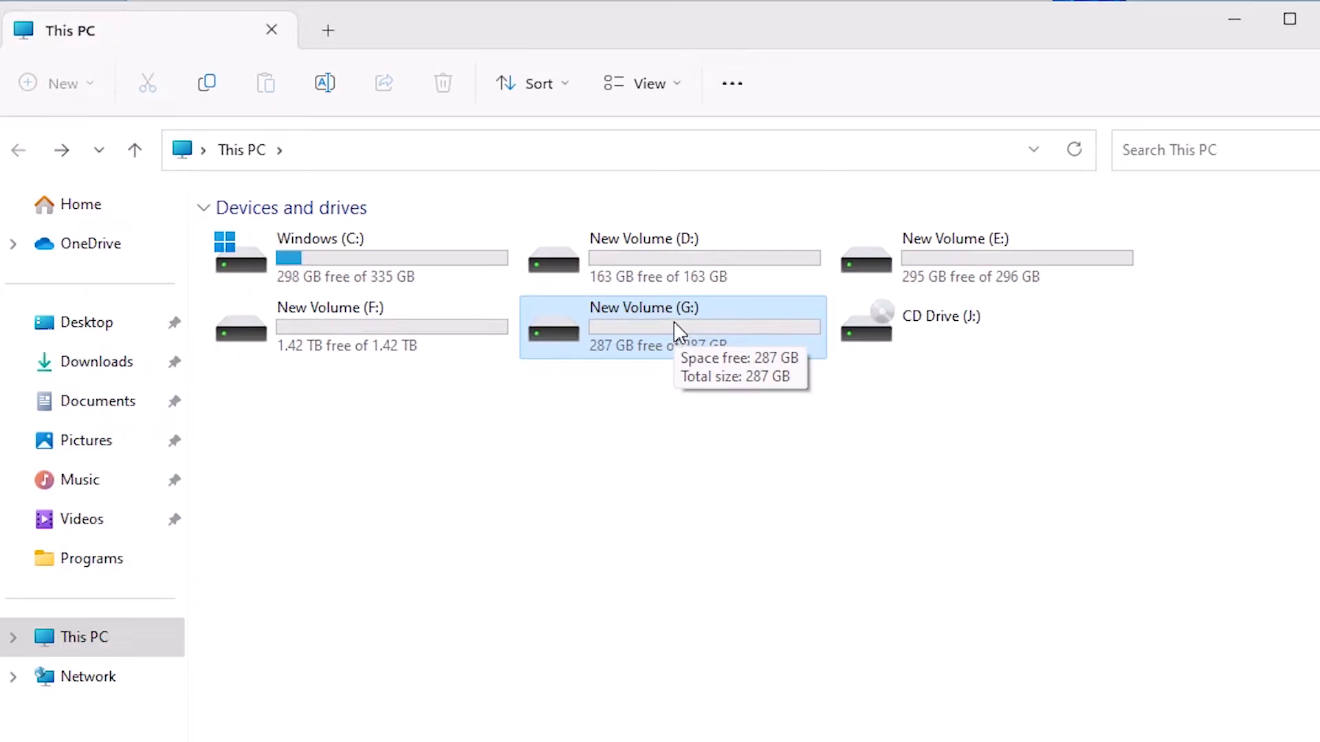
mouse_move(783, 286)
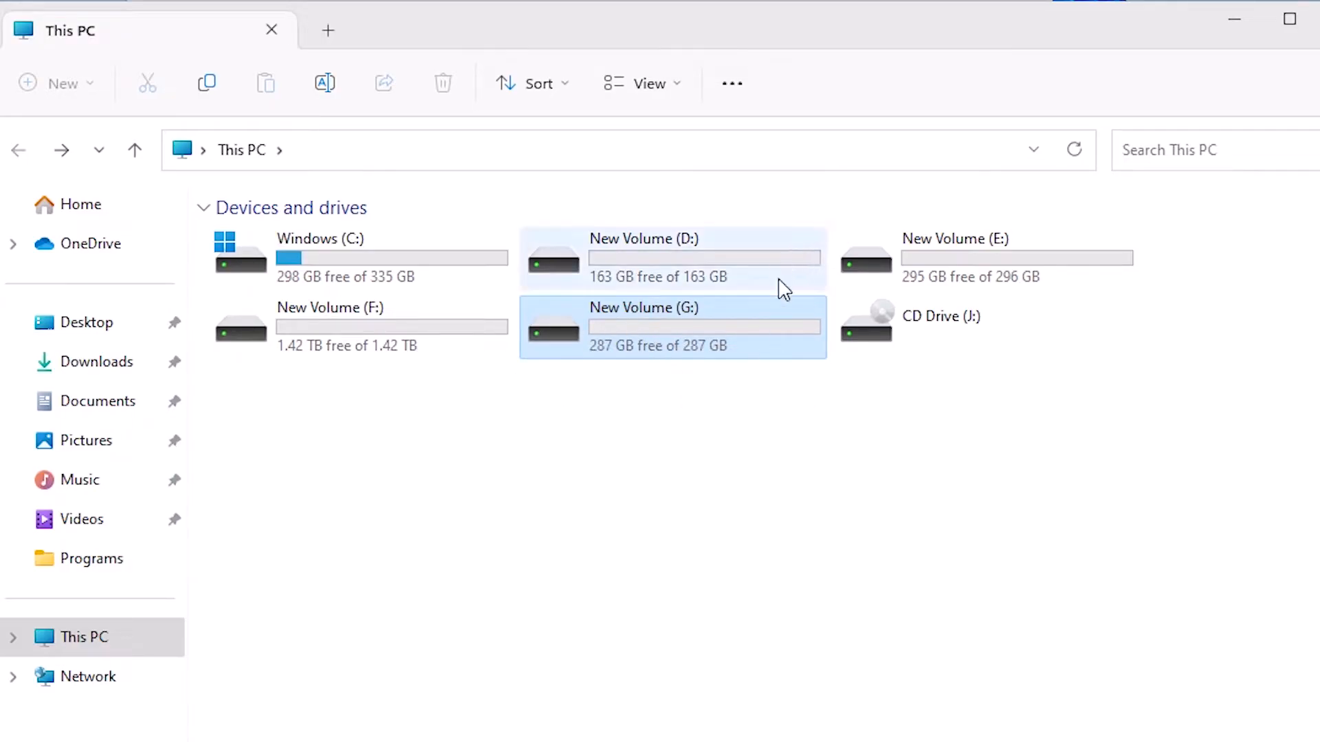
double_click(644, 327)
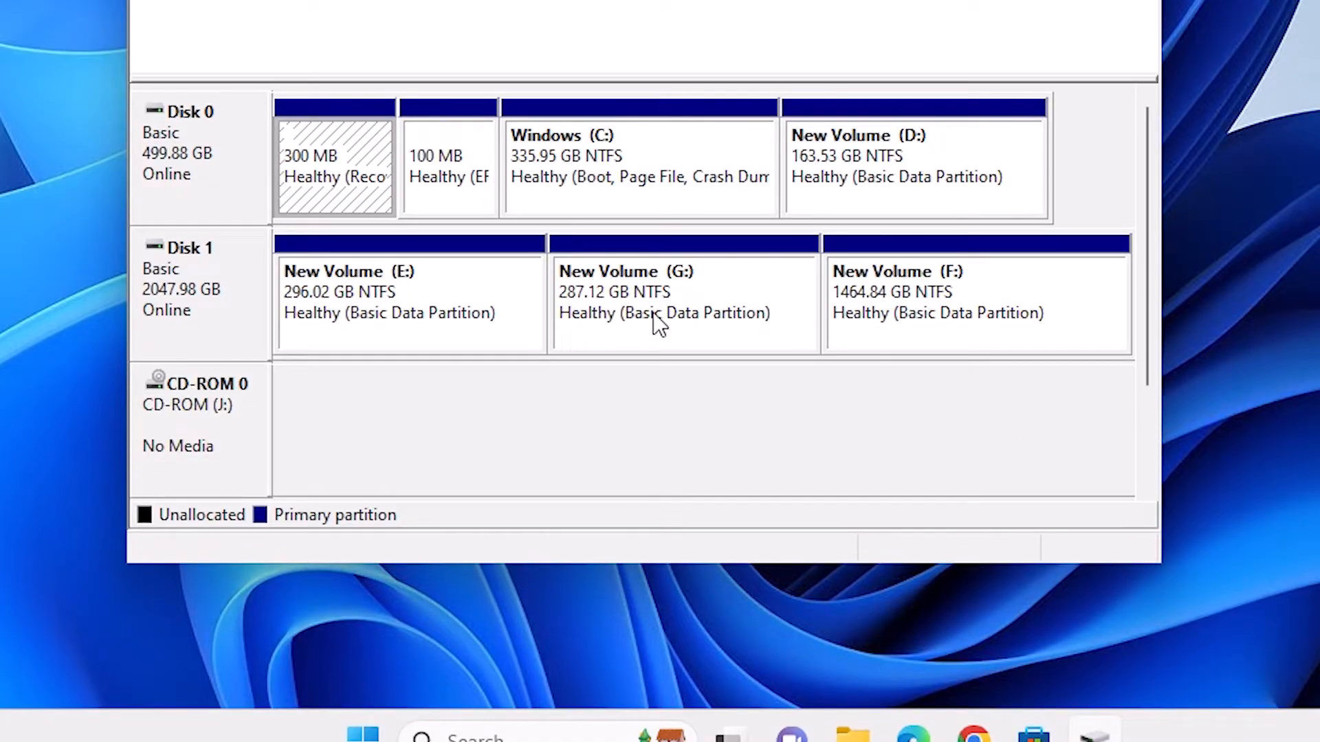
Delete New Volume (G:) and confirm the warning, leaving 287.12 GB unallocated.
right_click(657, 324)
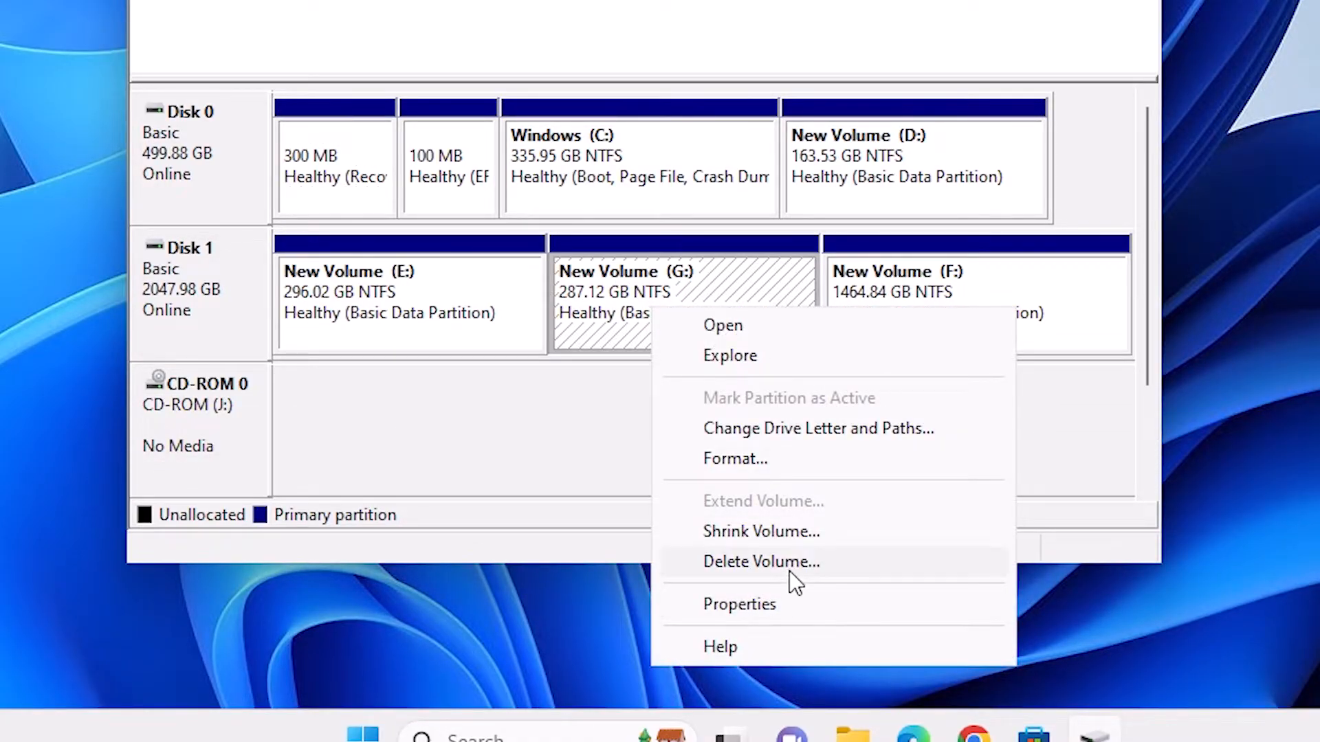
left_click(760, 561)
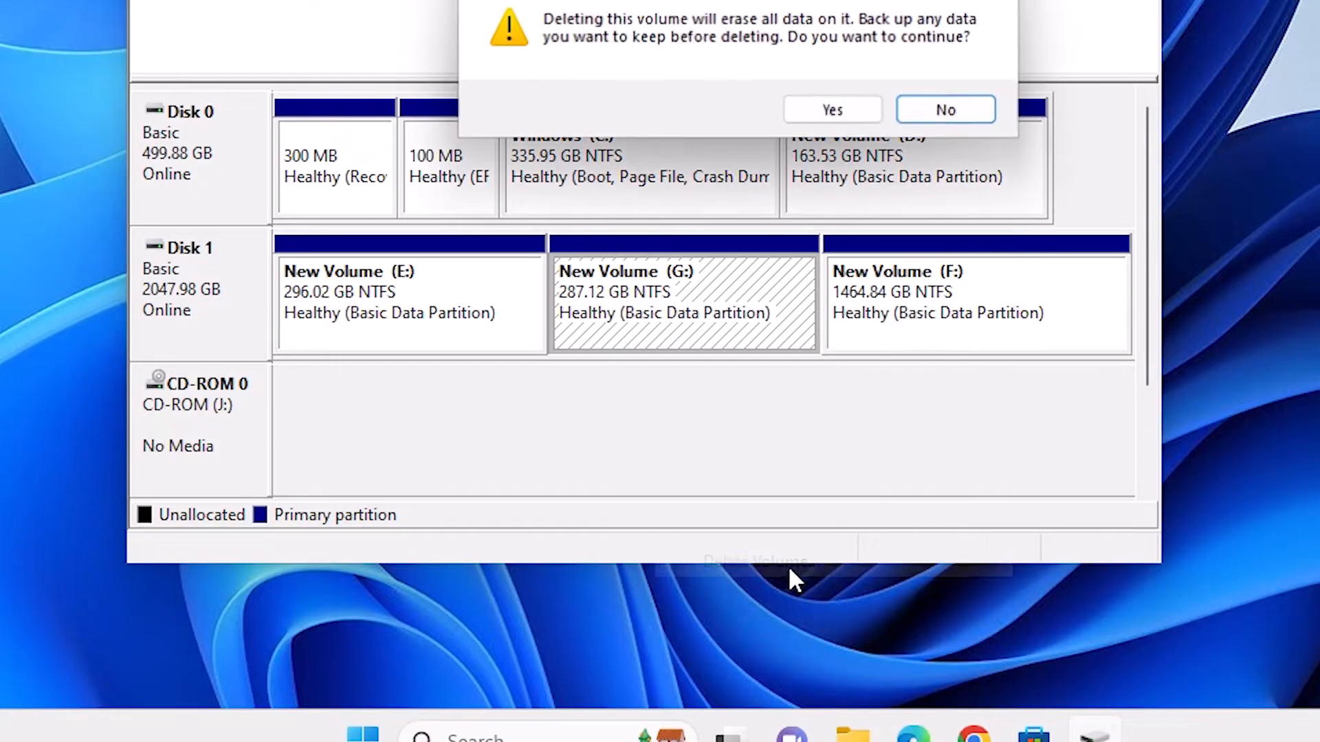
left_click(831, 109)
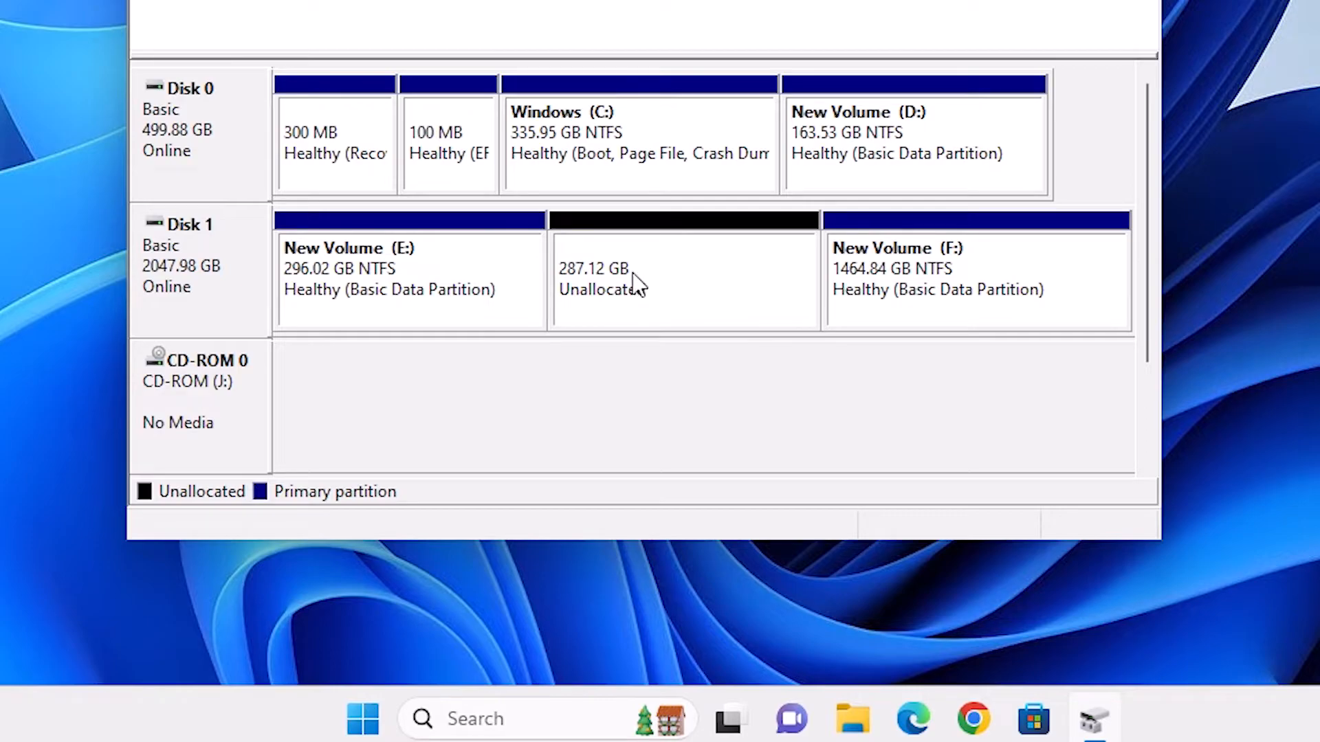
mouse_move(644, 282)
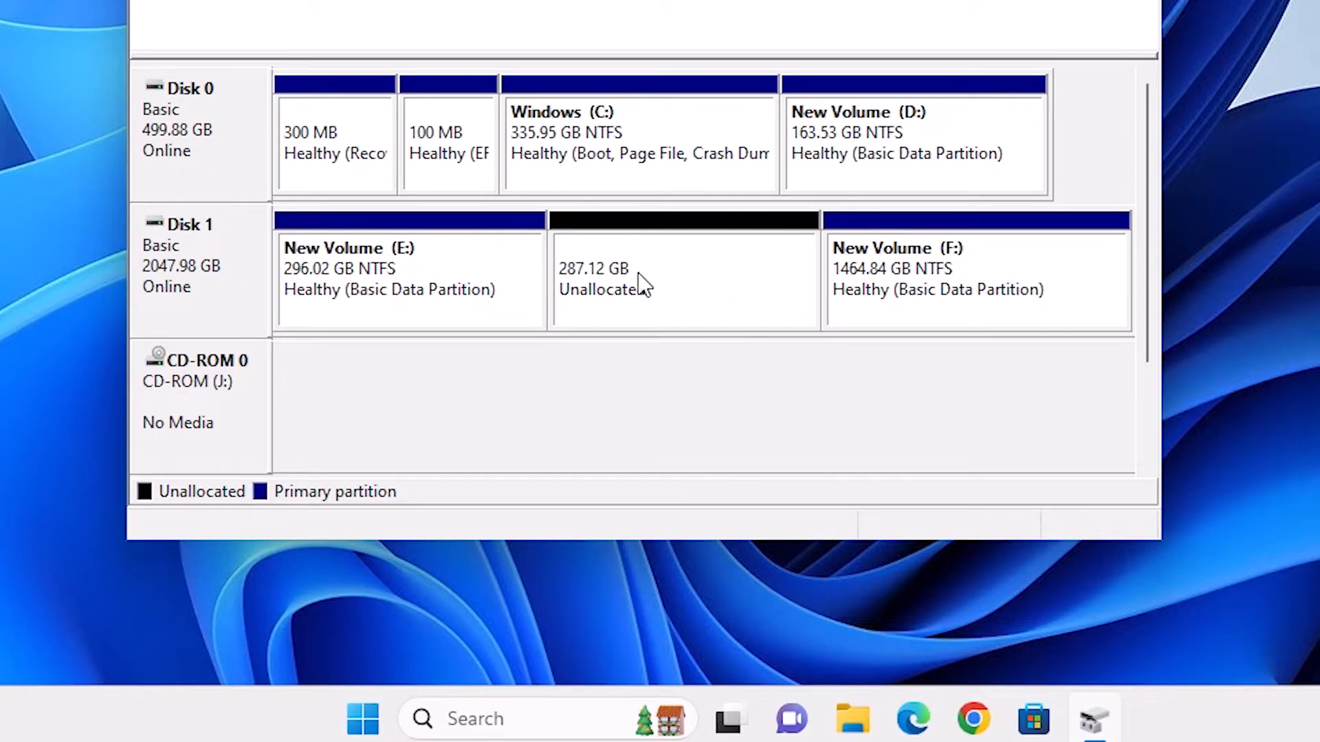
Right-click the unallocated space, then New Volume (E:) to show its actions.
right_click(683, 281)
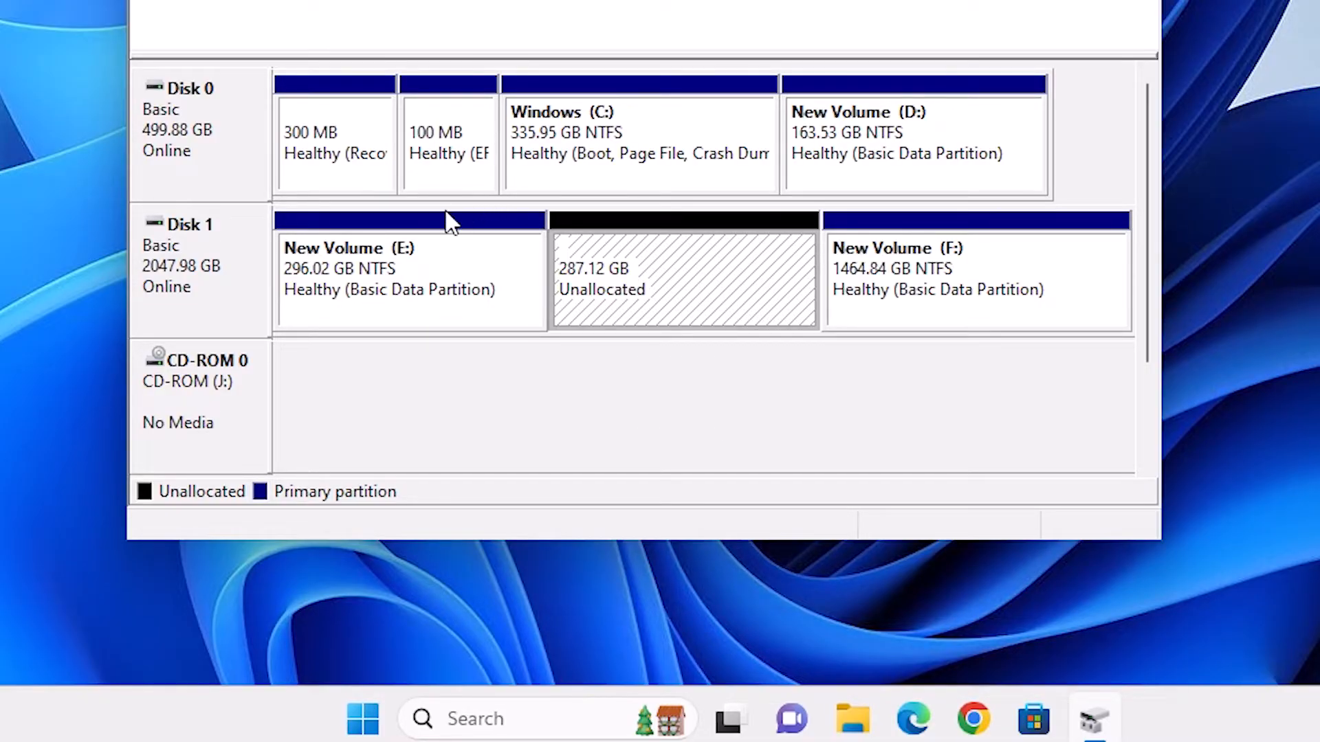
mouse_move(372, 295)
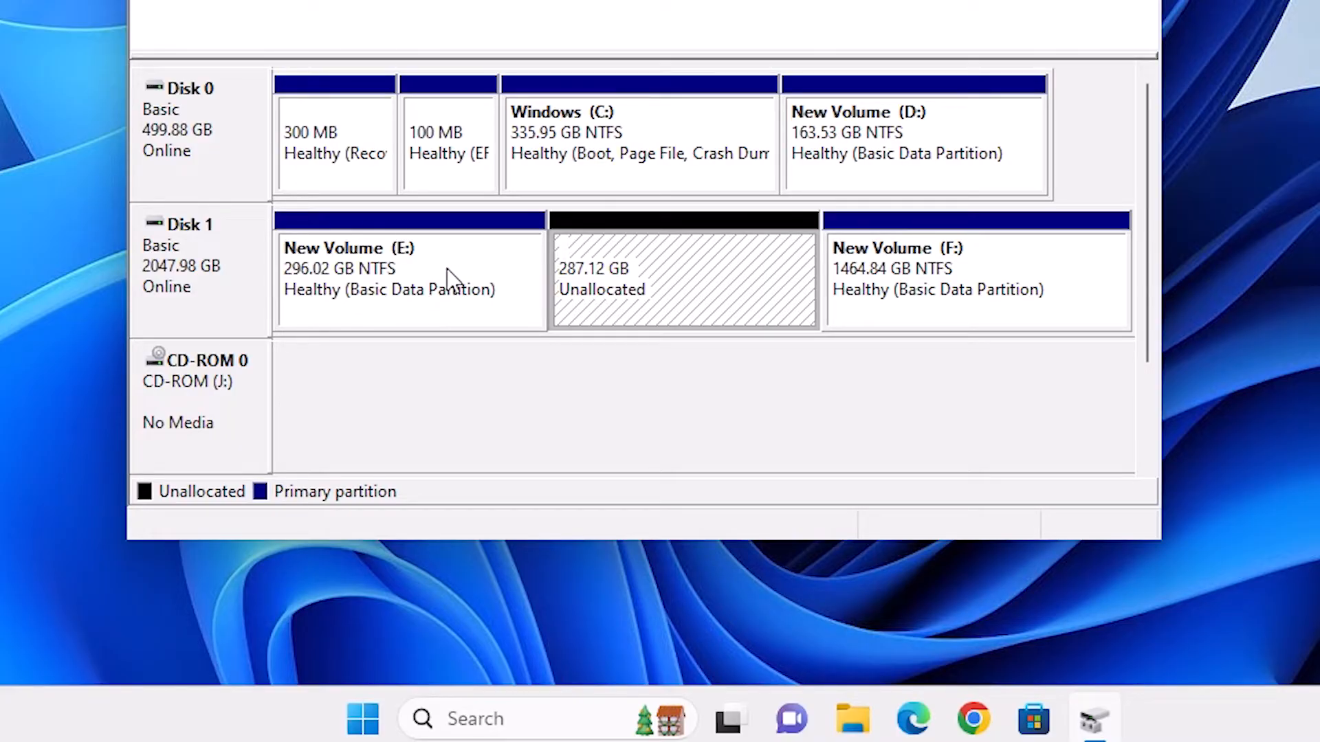
right_click(410, 277)
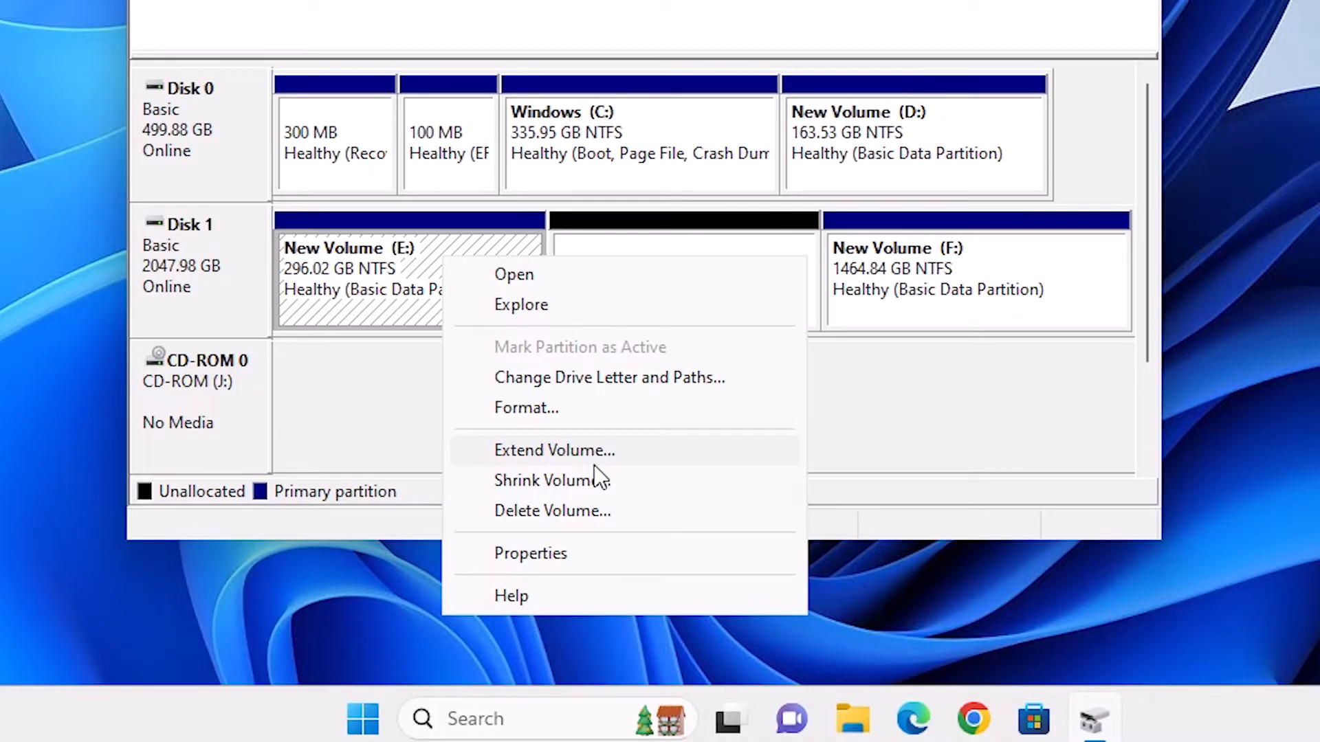
Extend volume E by the maximum 294009 MB, reaching 583.14 GB.
left_click(554, 450)
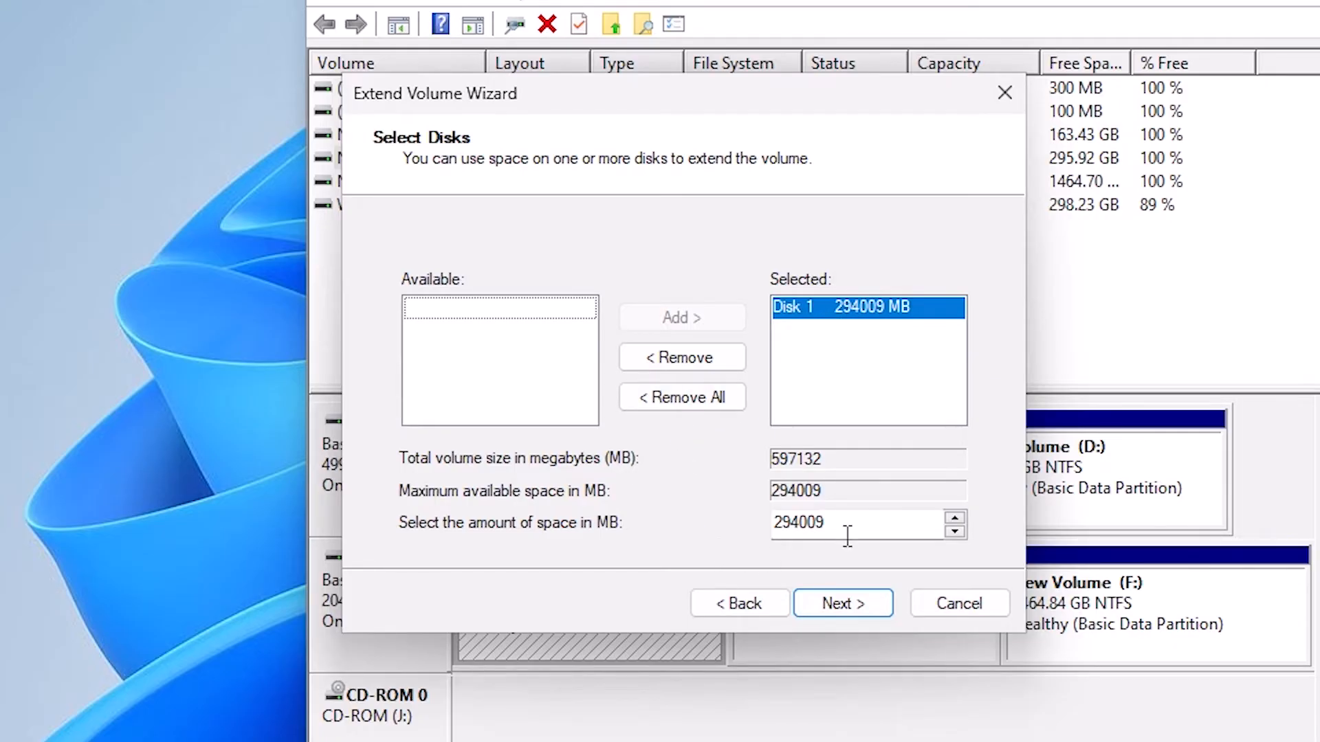
mouse_move(761, 529)
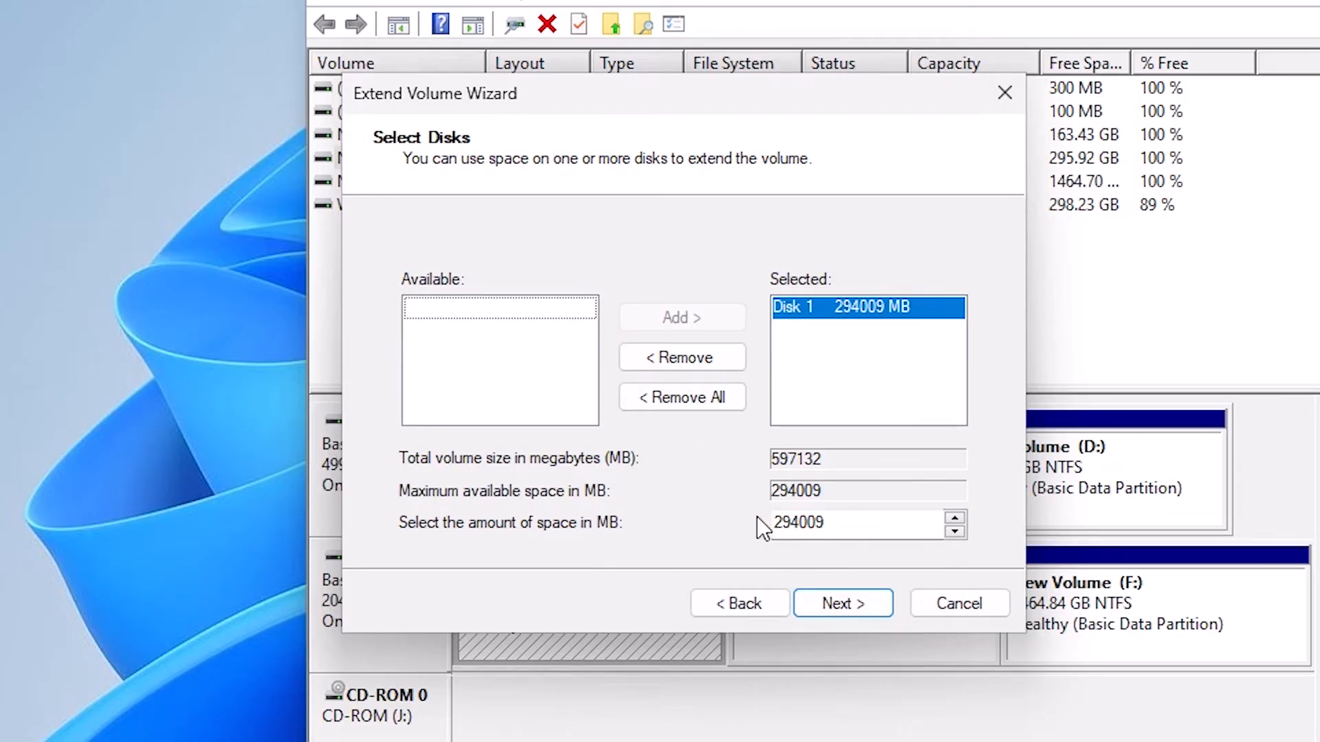
mouse_move(741, 530)
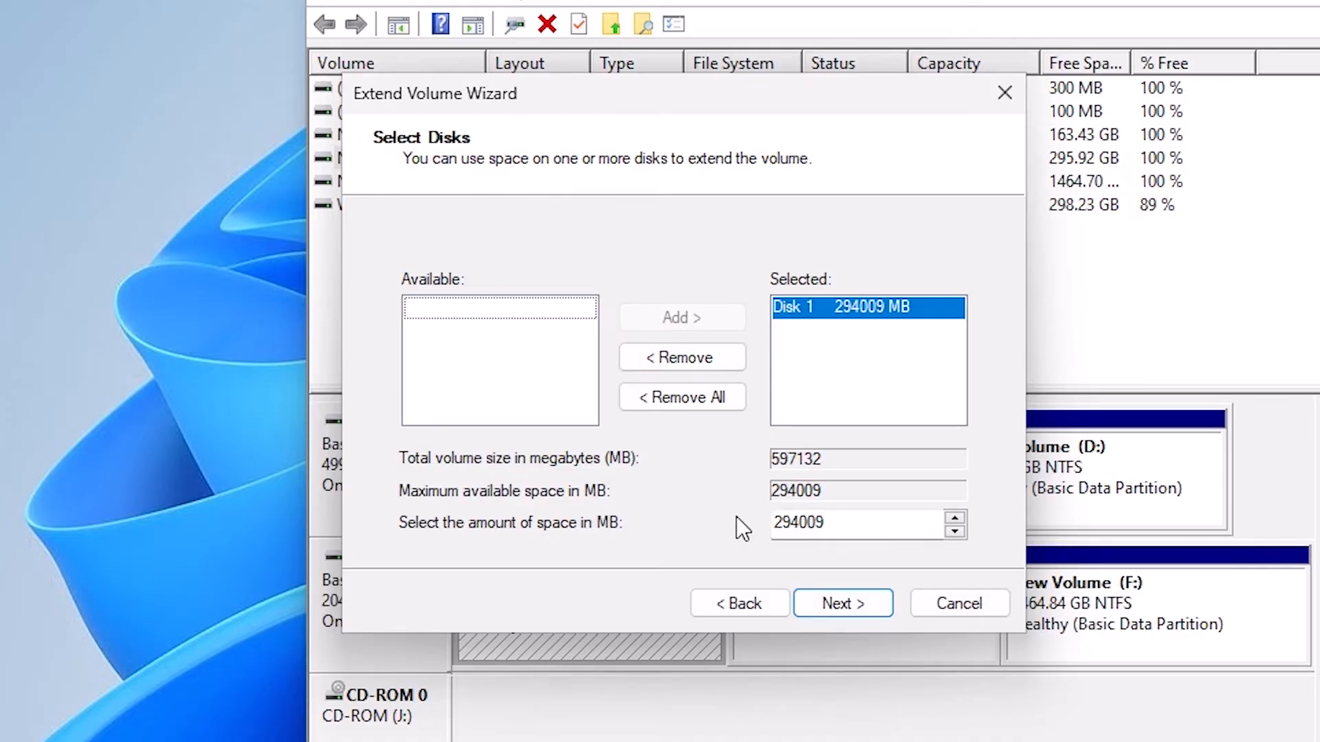
left_click(841, 603)
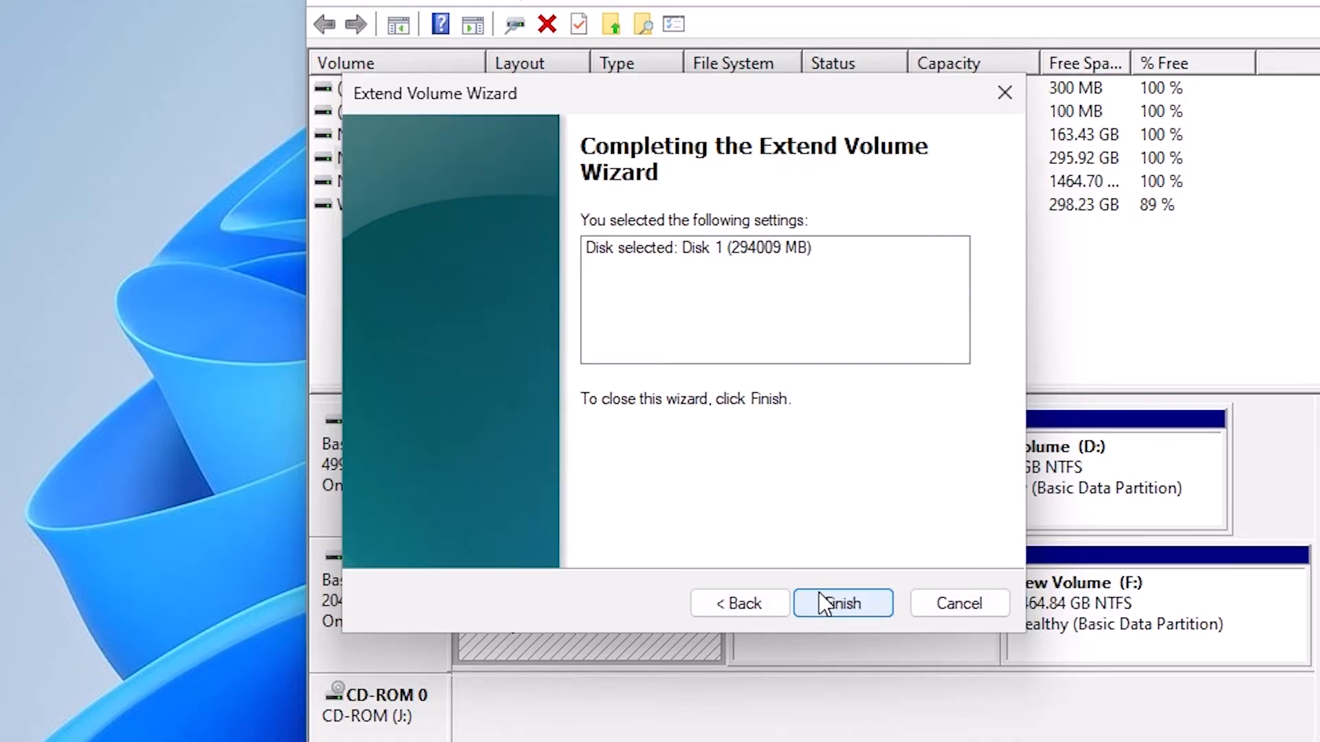
left_click(841, 604)
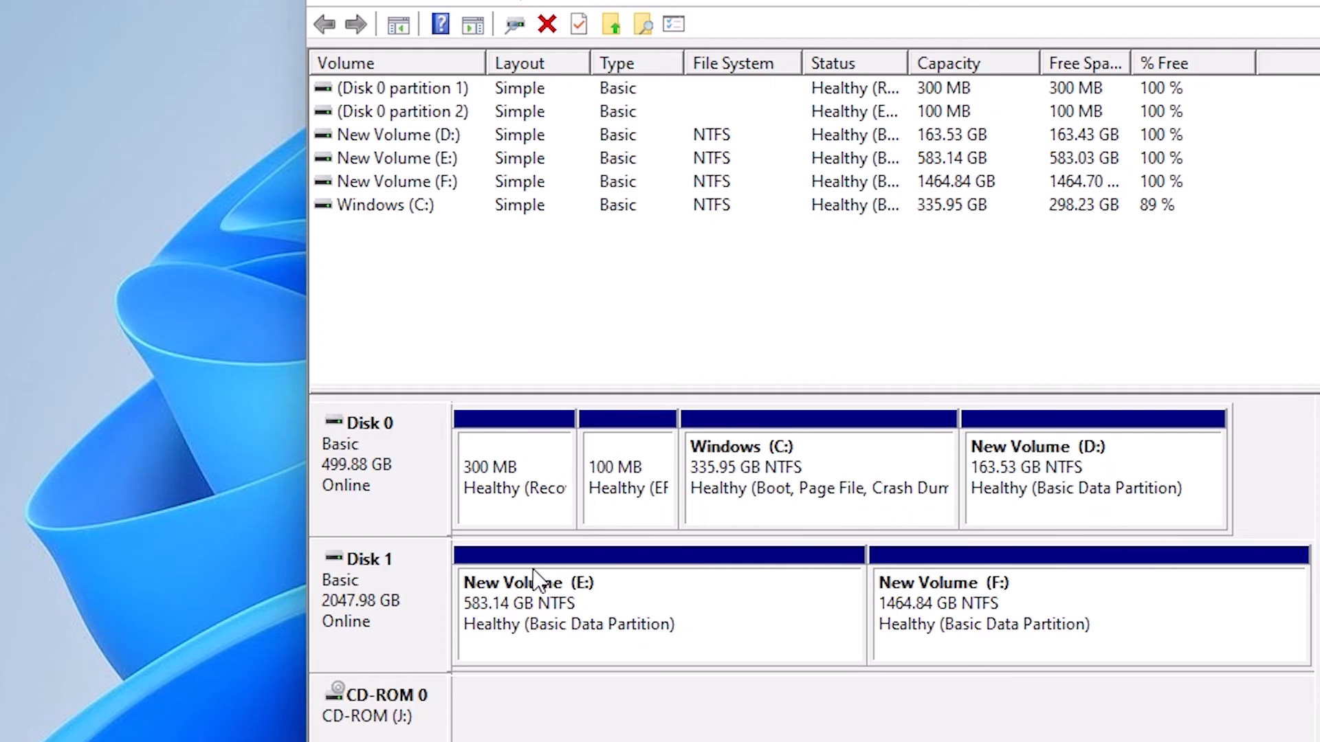
mouse_move(528, 603)
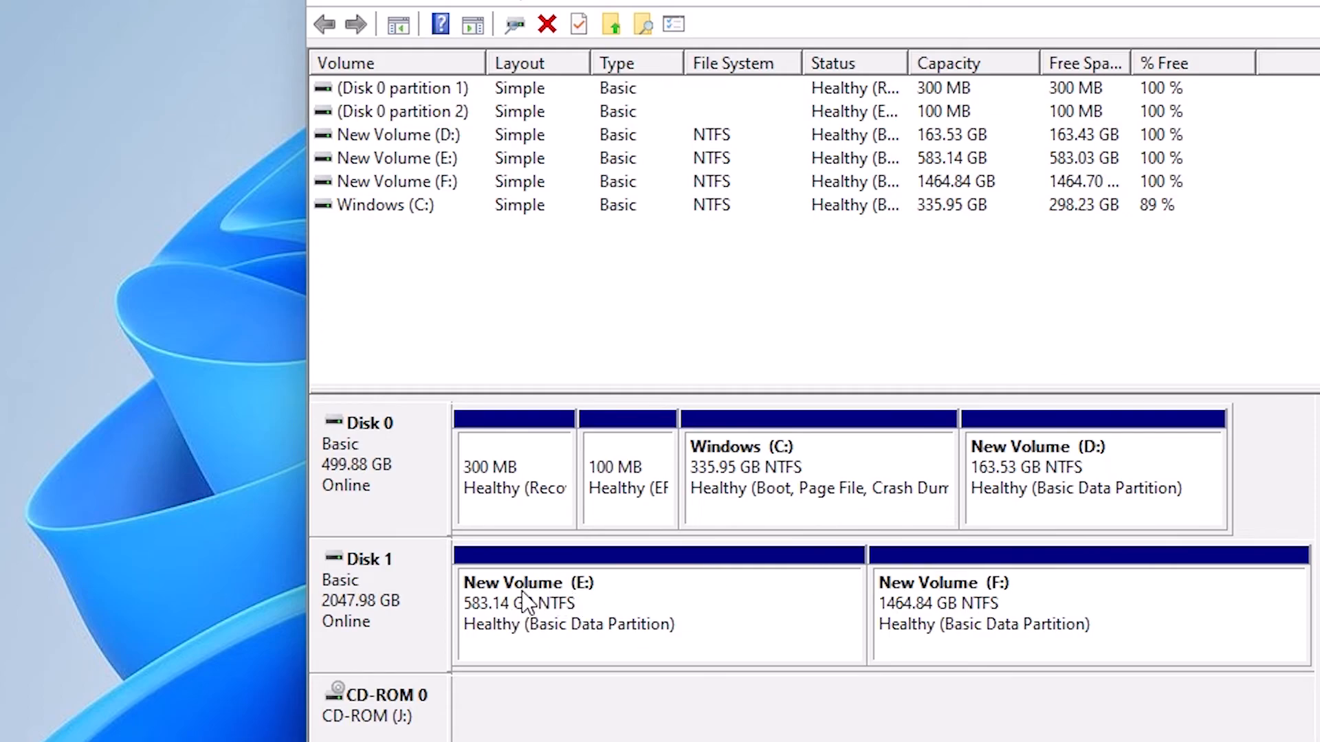